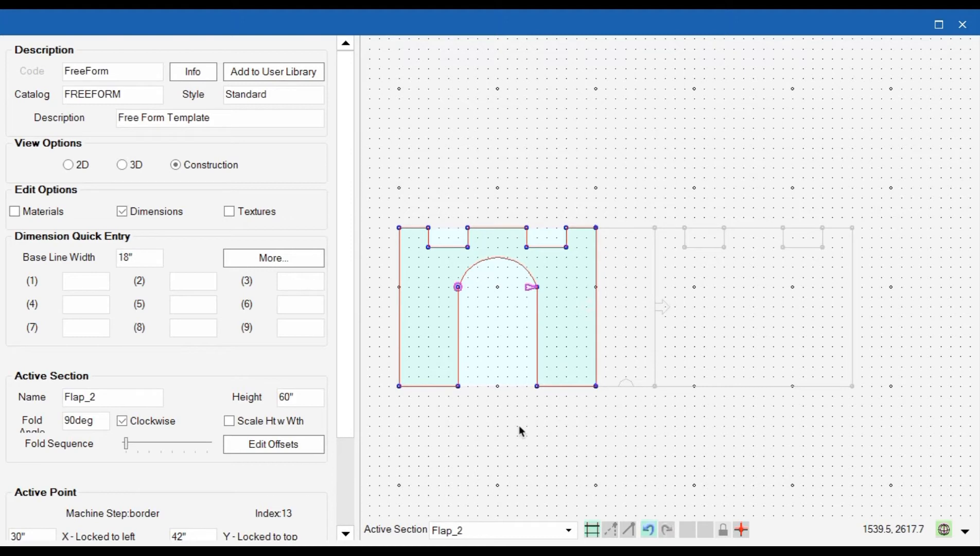
mouse_move(578, 403)
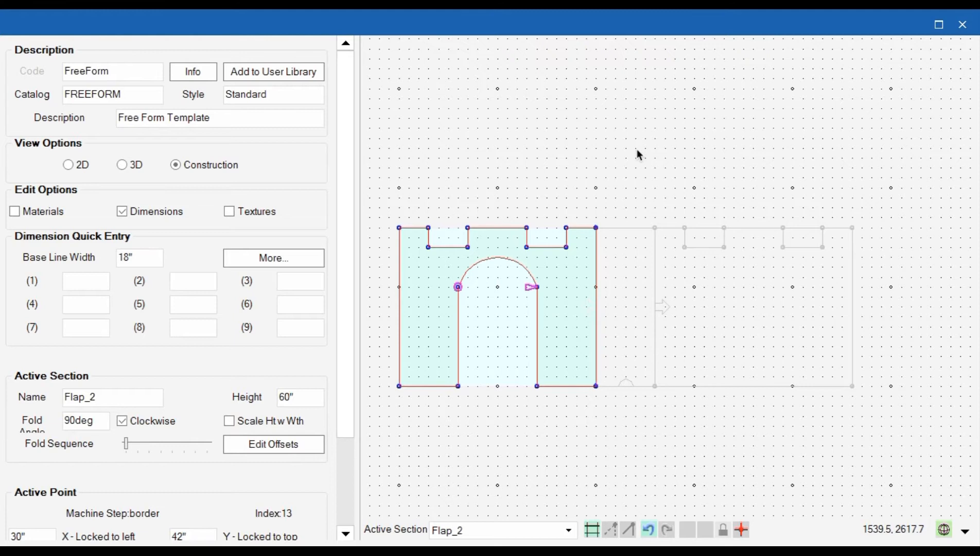
mouse_move(638, 291)
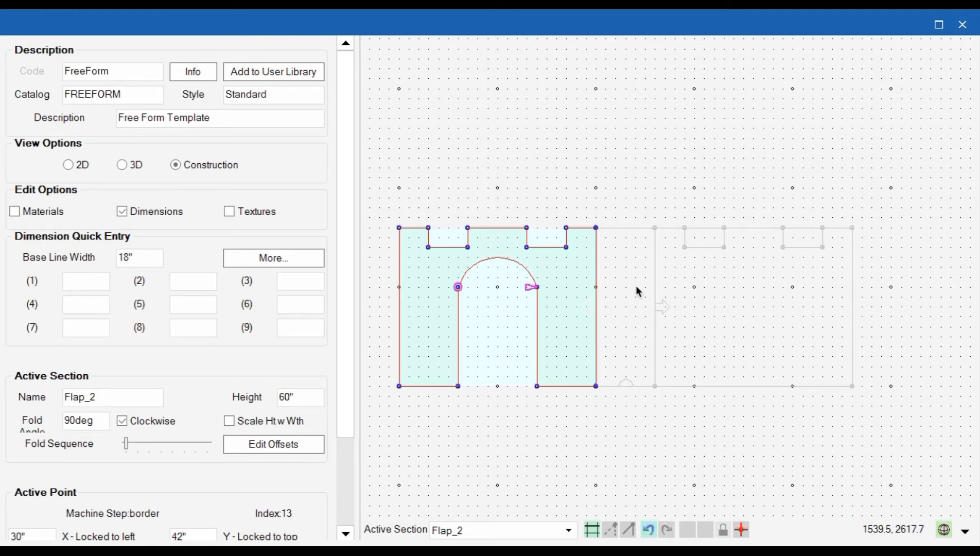
mouse_move(625, 226)
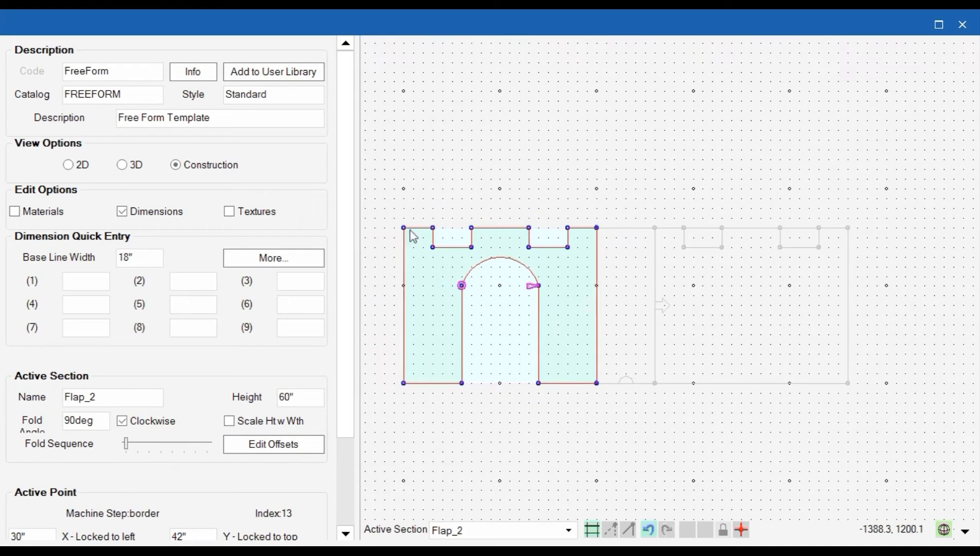
mouse_move(508, 233)
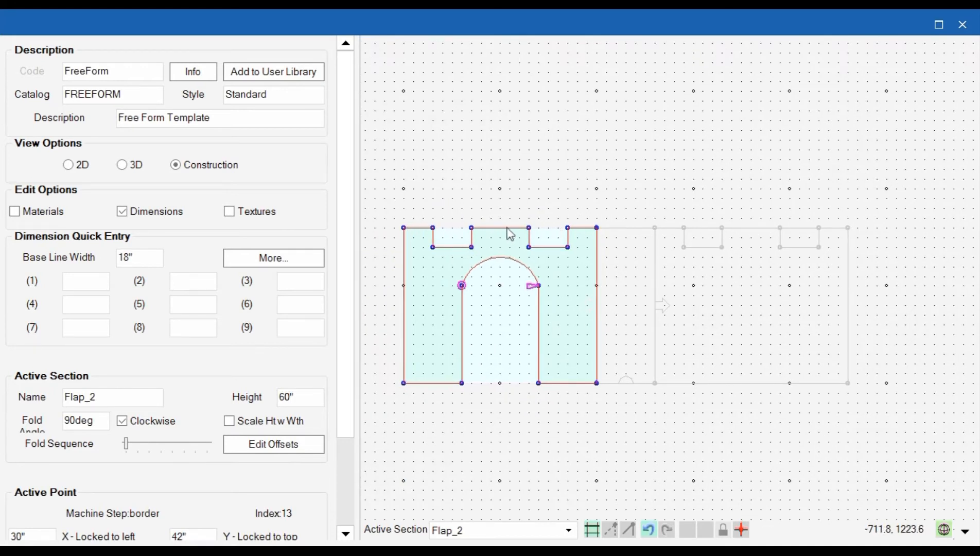
mouse_move(425, 232)
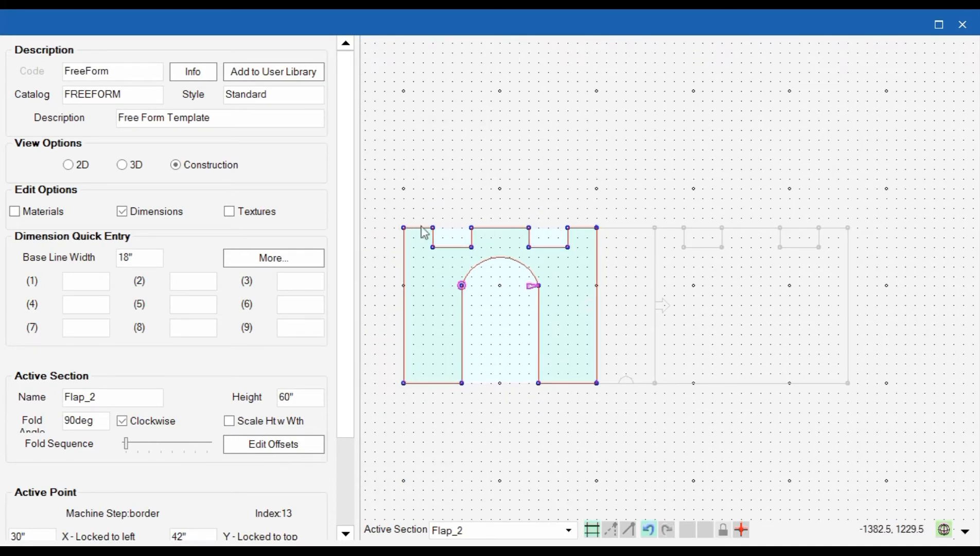
mouse_move(506, 236)
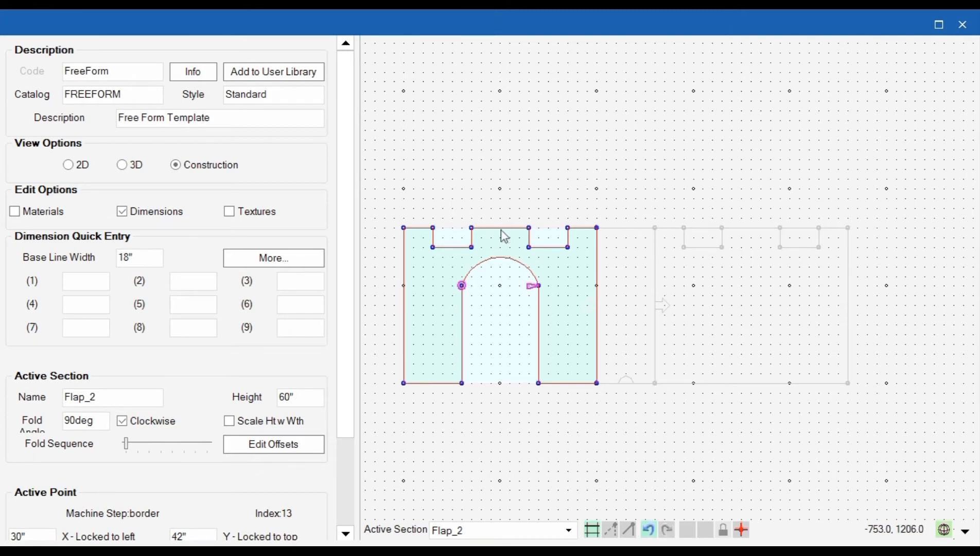
mouse_move(651, 251)
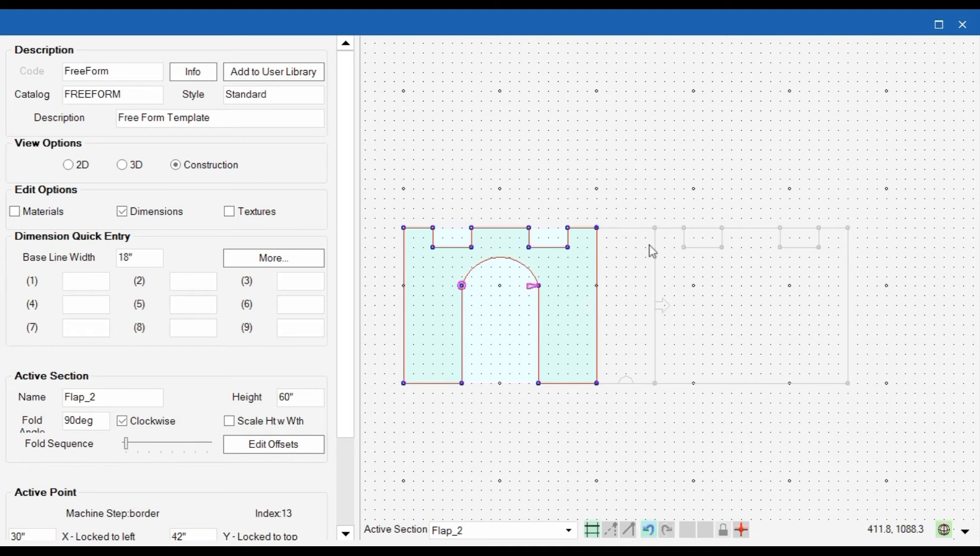
mouse_move(650, 211)
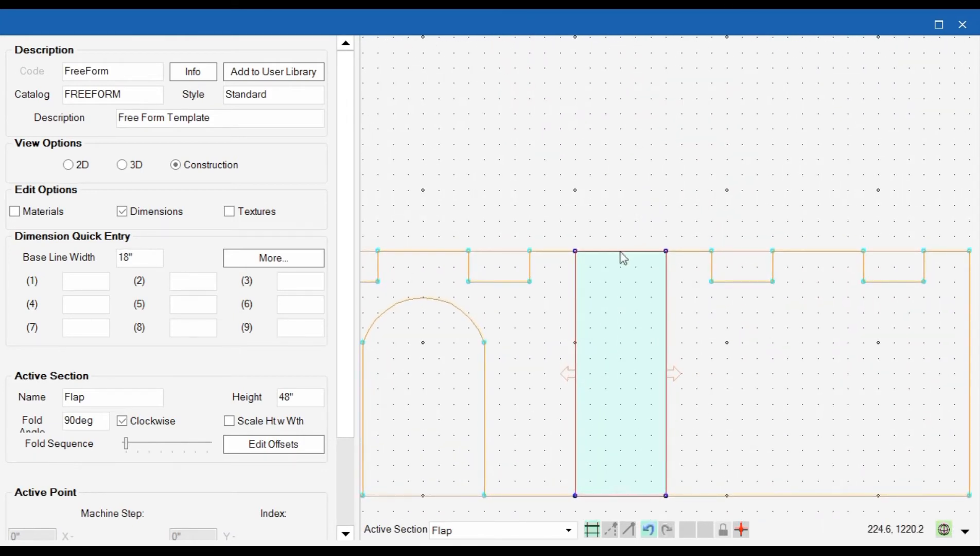
Add a basic flap along the top edge of the 48-inch Flap section.
right_click(574, 251)
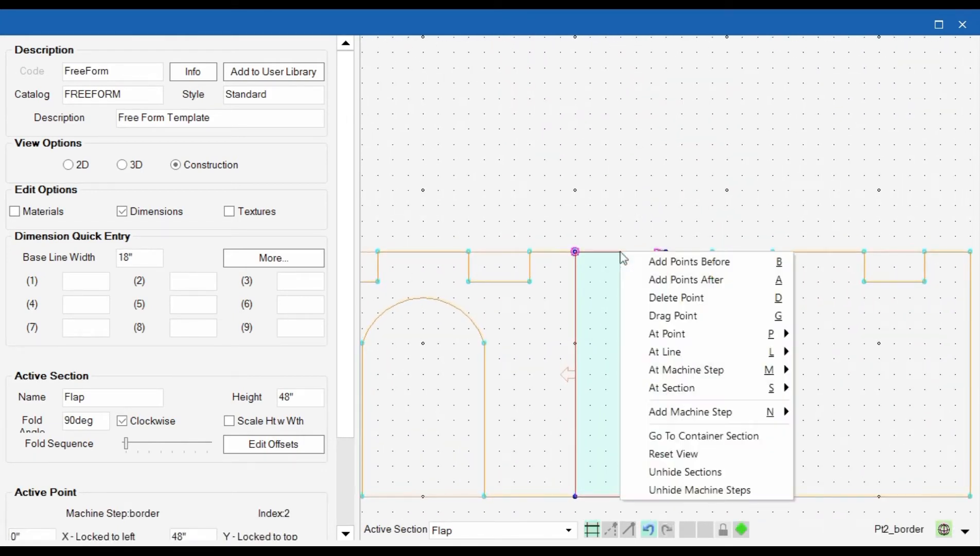
mouse_move(664, 351)
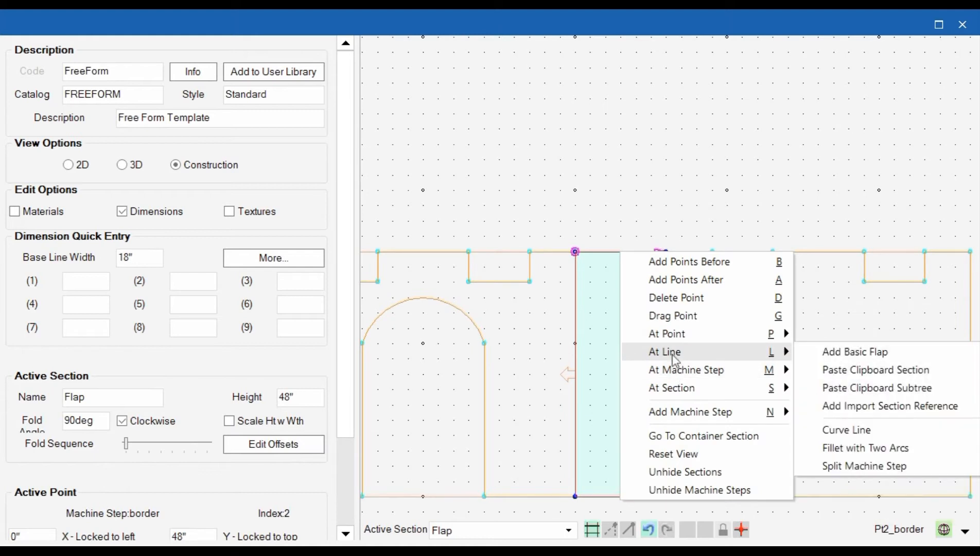
click(854, 351)
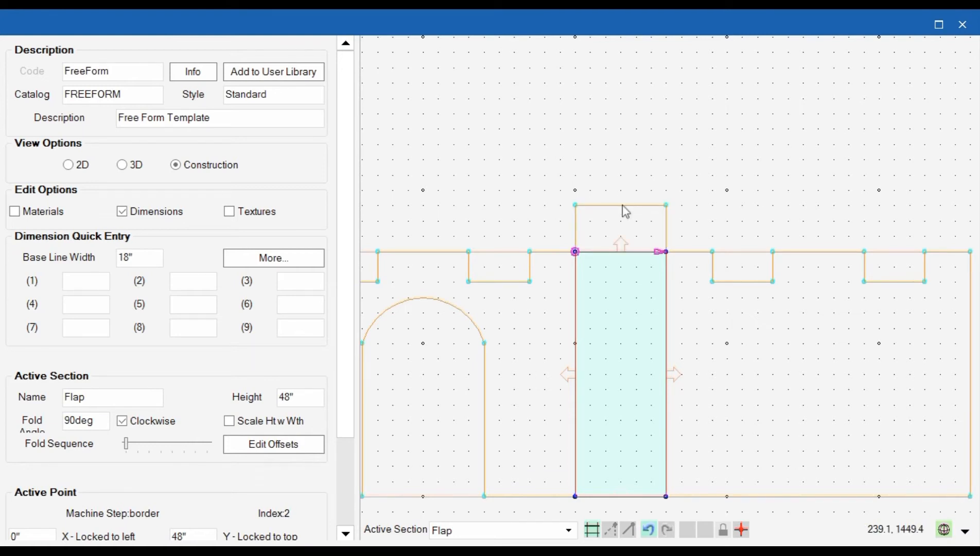
mouse_move(617, 226)
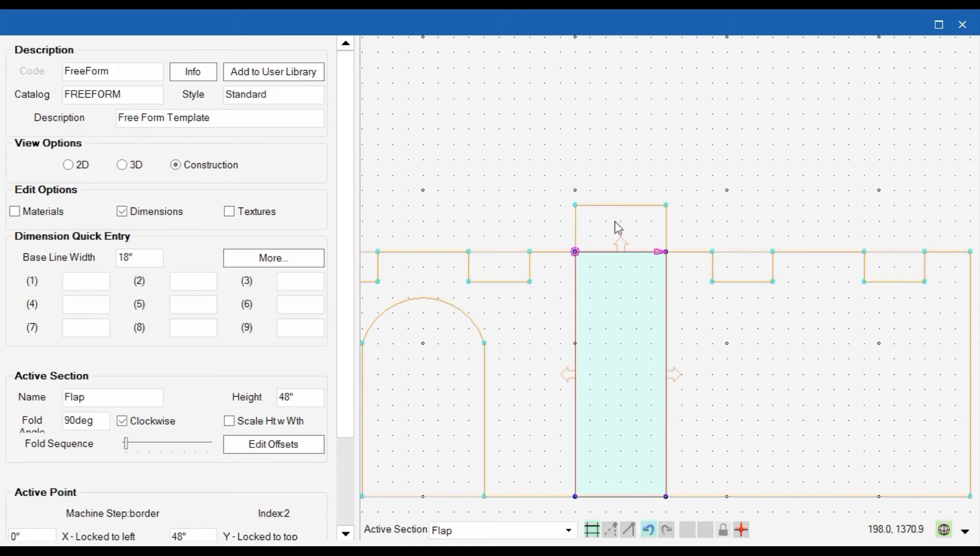
mouse_move(617, 228)
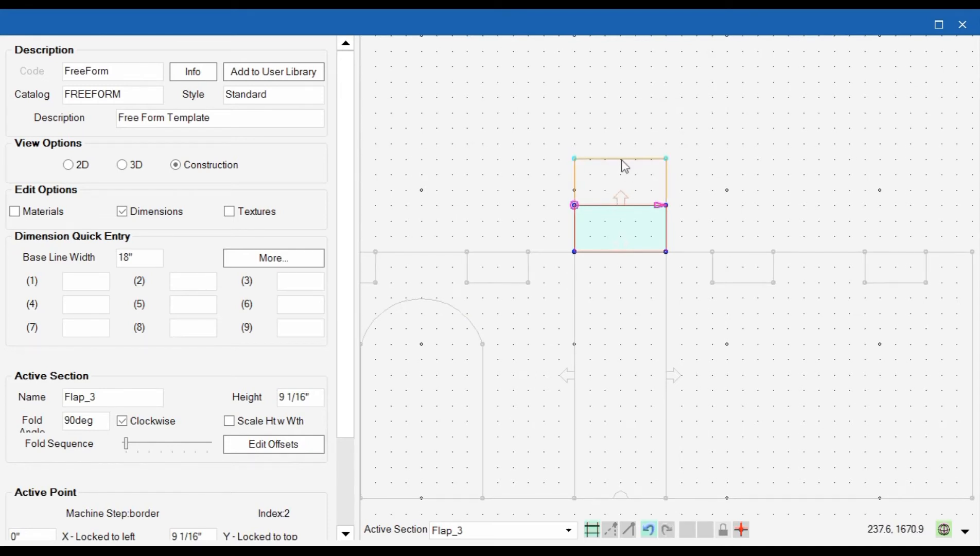
Stack further 9 1/16-inch flaps above the first, forming a column over the middle panel.
click(618, 181)
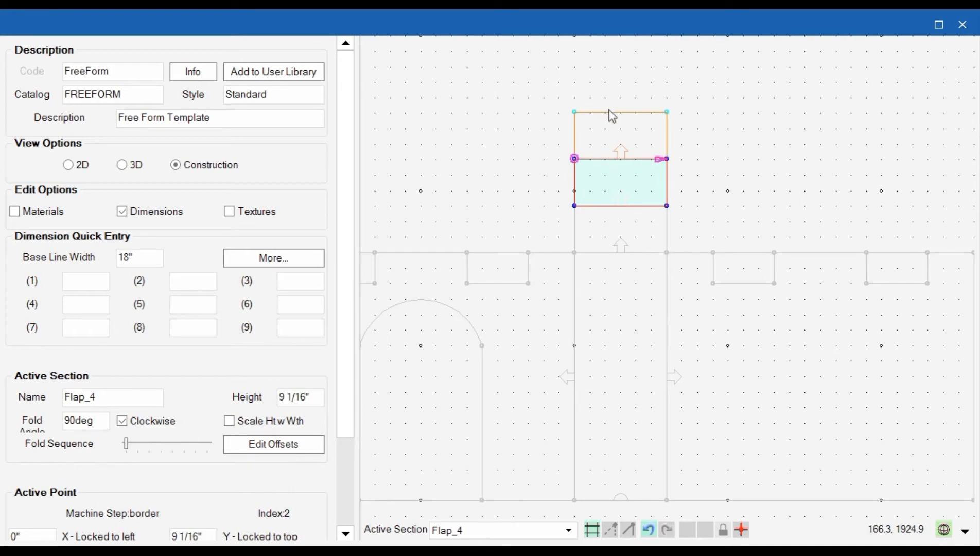
mouse_move(613, 117)
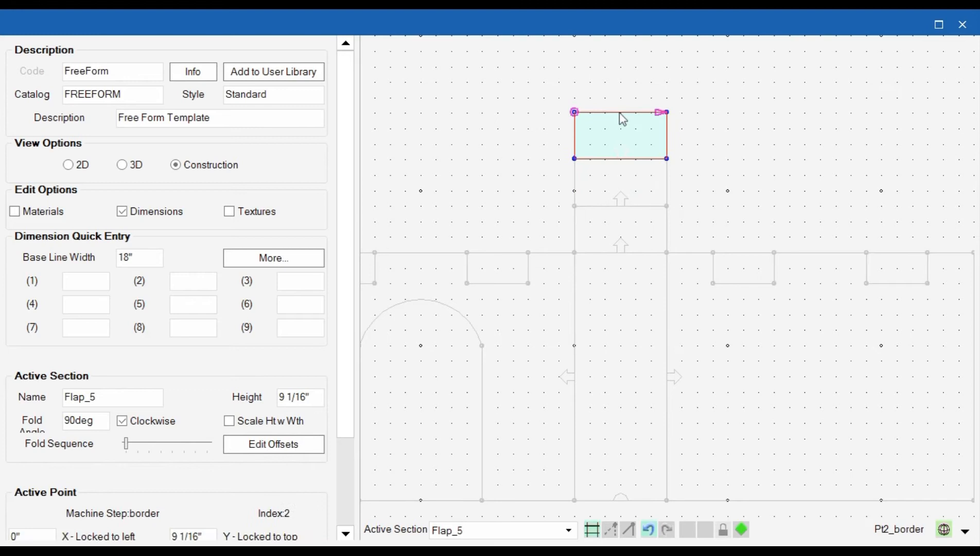
click(741, 530)
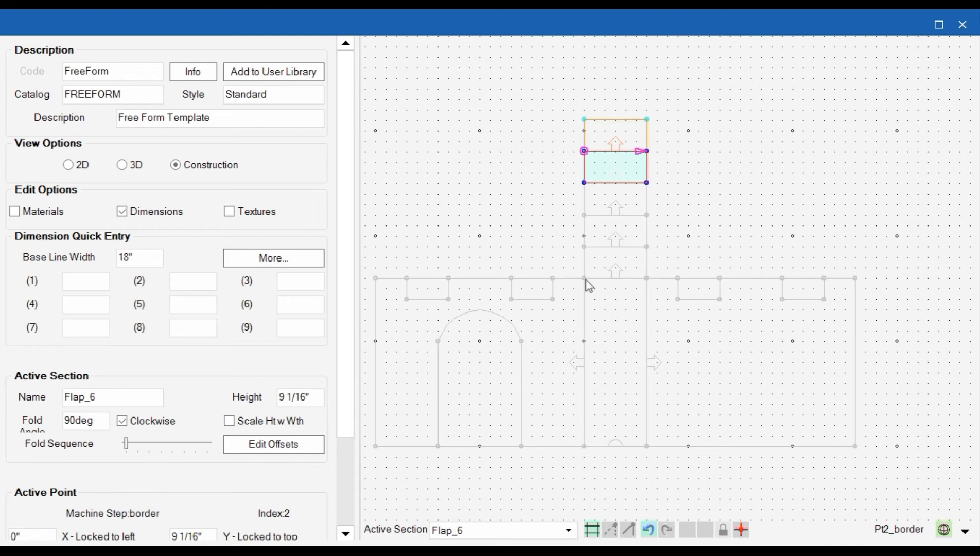
mouse_move(528, 305)
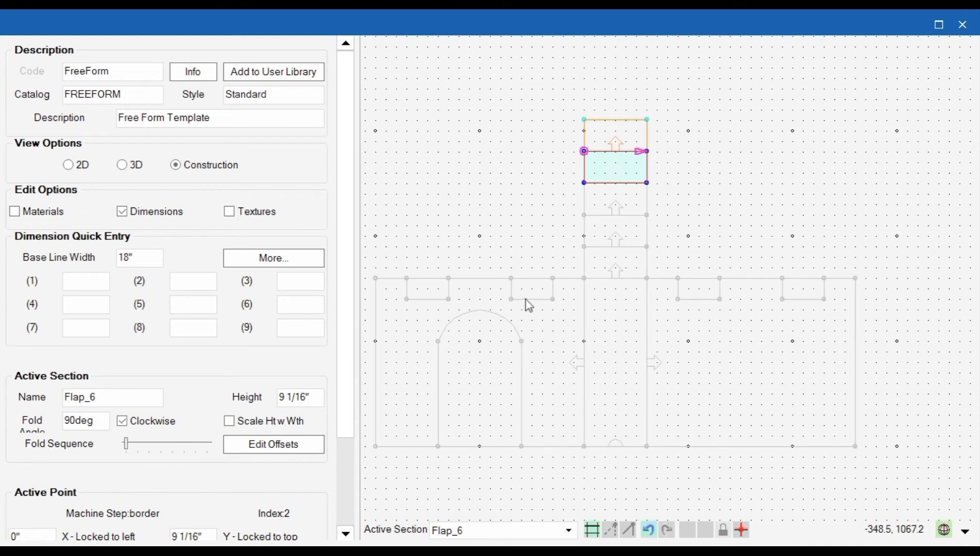
mouse_move(488, 284)
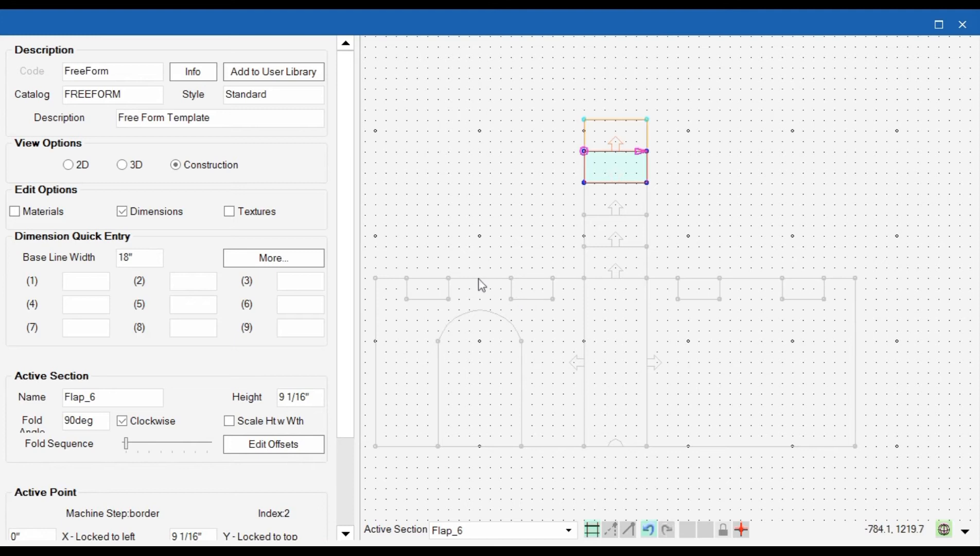
mouse_move(639, 114)
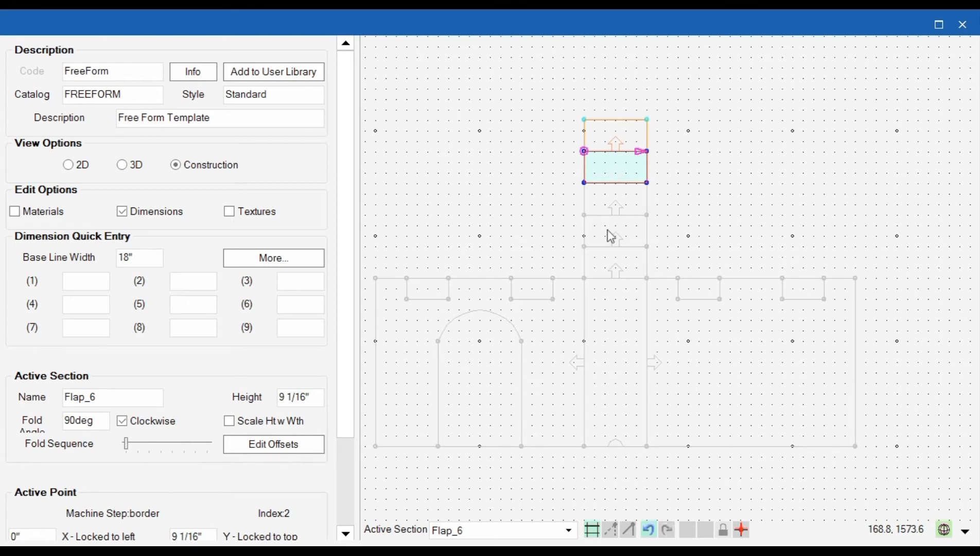
mouse_move(607, 234)
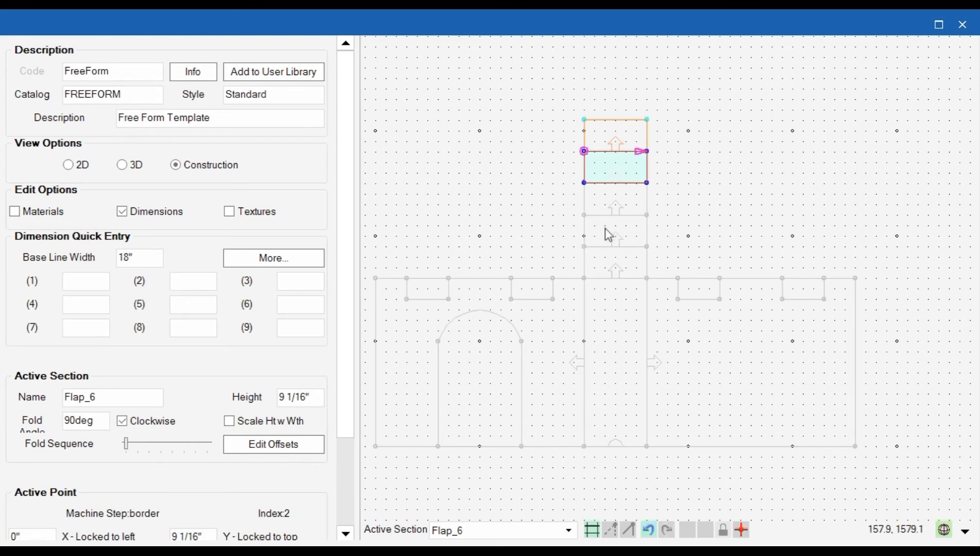
Set a lower flap's height to 9 inches and Flap_4's height to 6 inches.
click(614, 231)
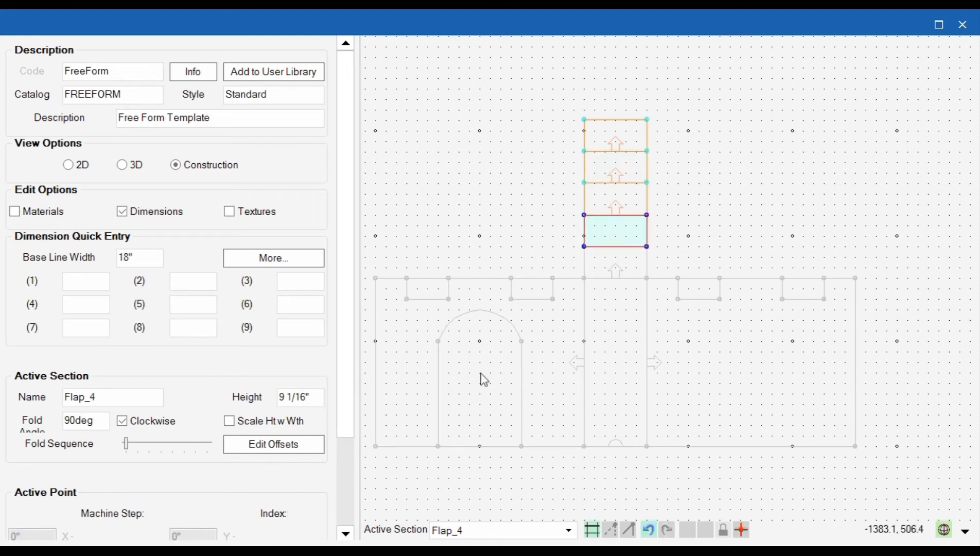
click(614, 262)
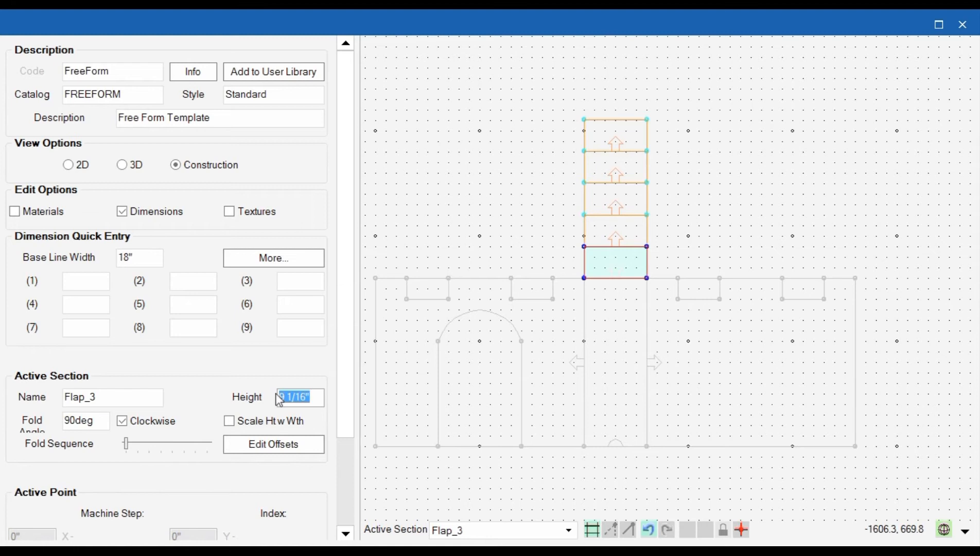
text(9)
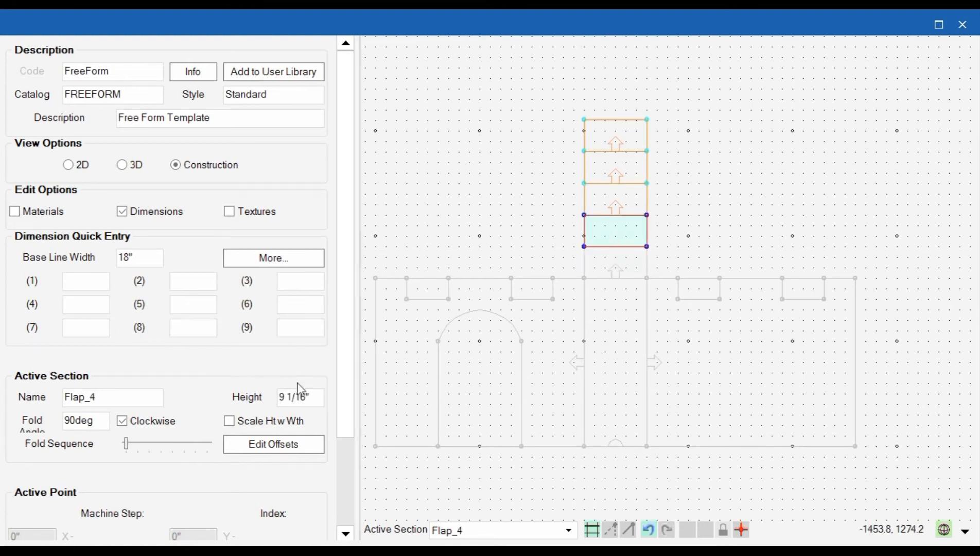
click(299, 397)
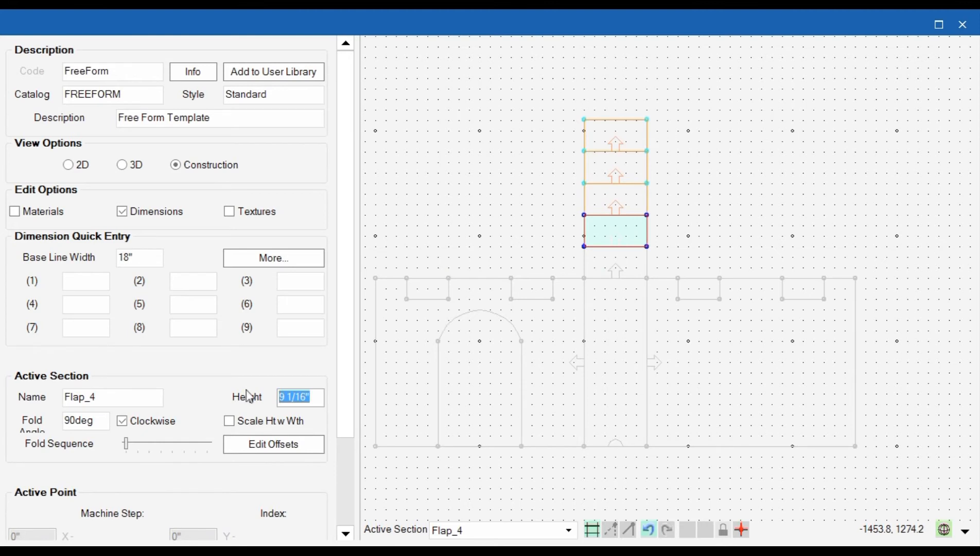
text(6)
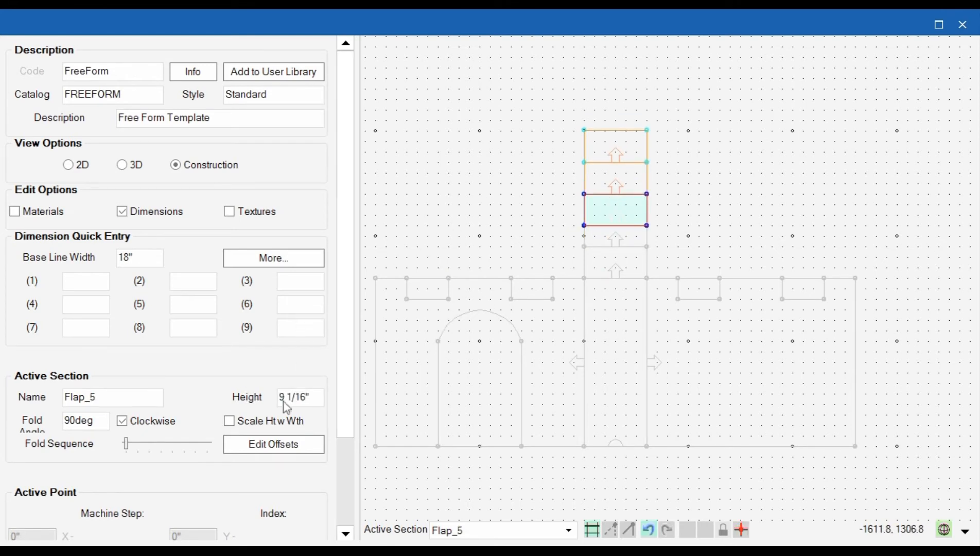
Set Flap_5 to 12 inches, Flap_6 to 6 inches, and select Flap_7's height for editing.
click(299, 397)
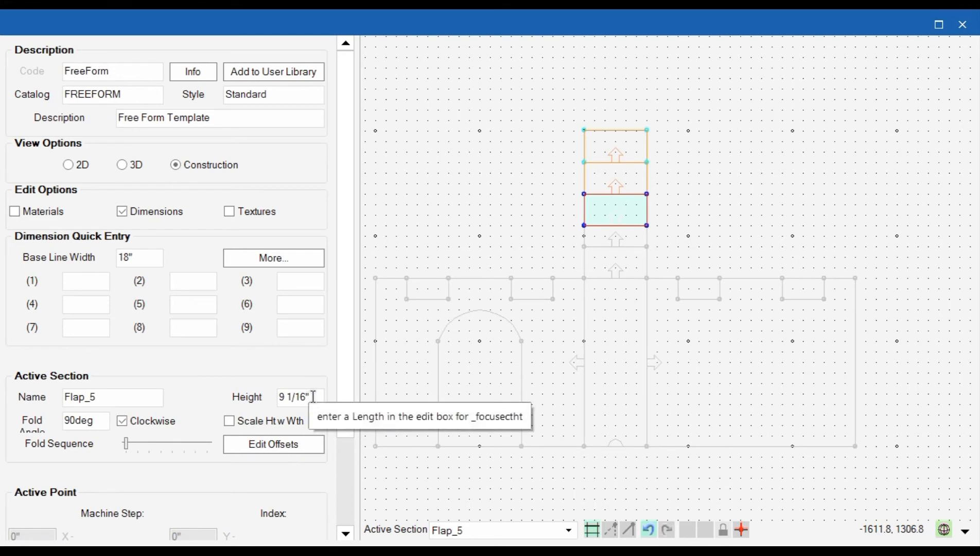
text(12)
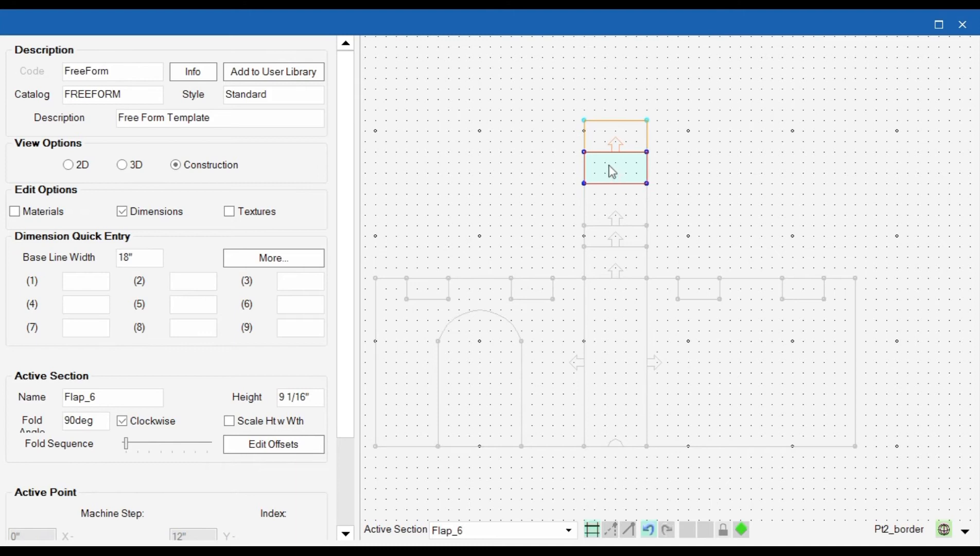
click(299, 396)
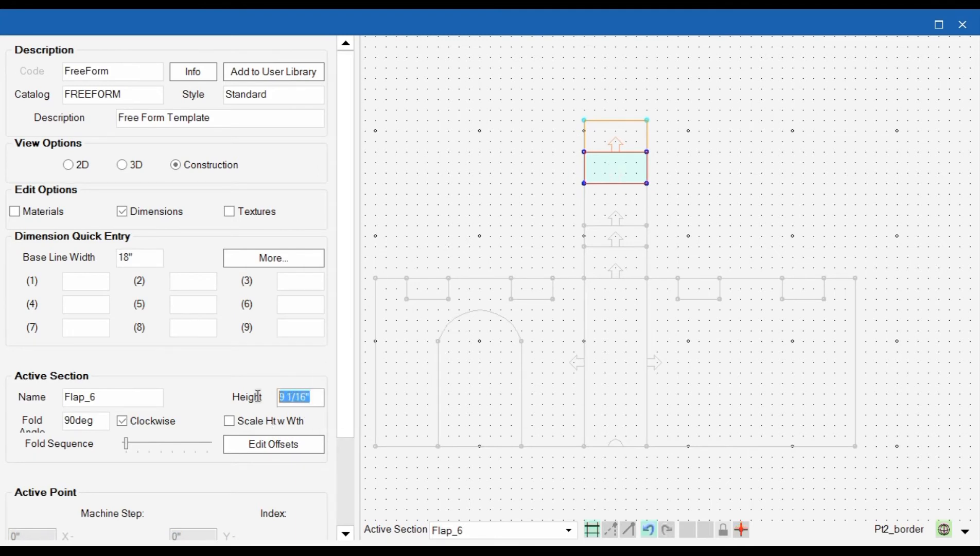
text(6)
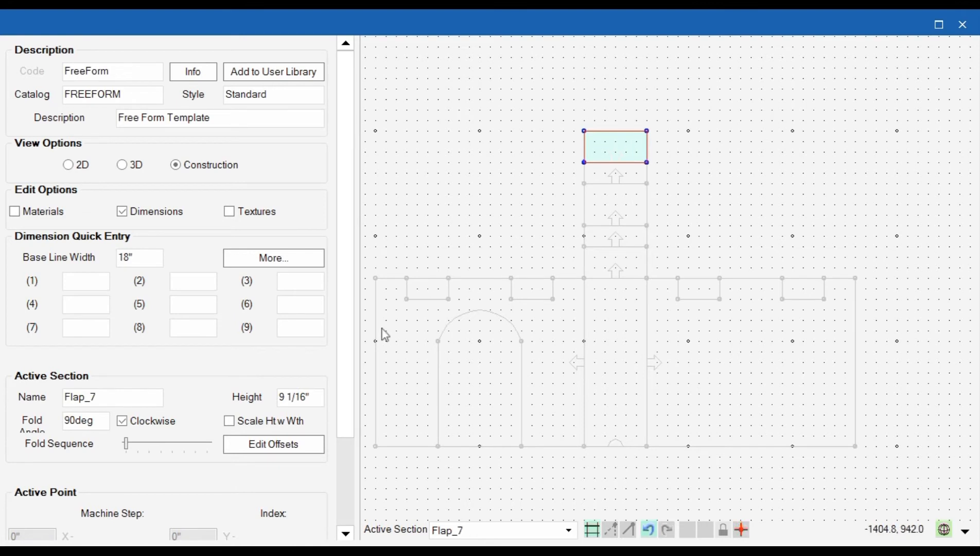
click(299, 398)
text(9)
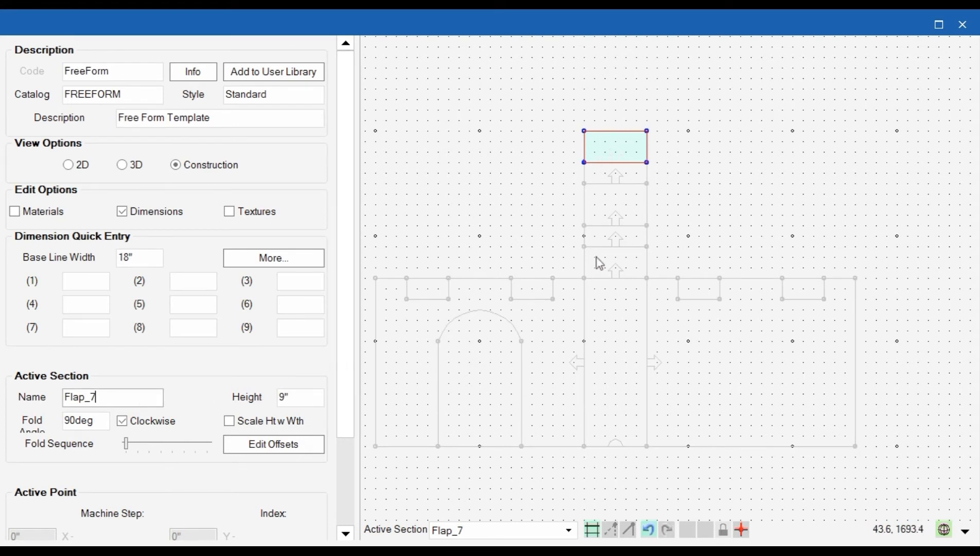
mouse_move(611, 125)
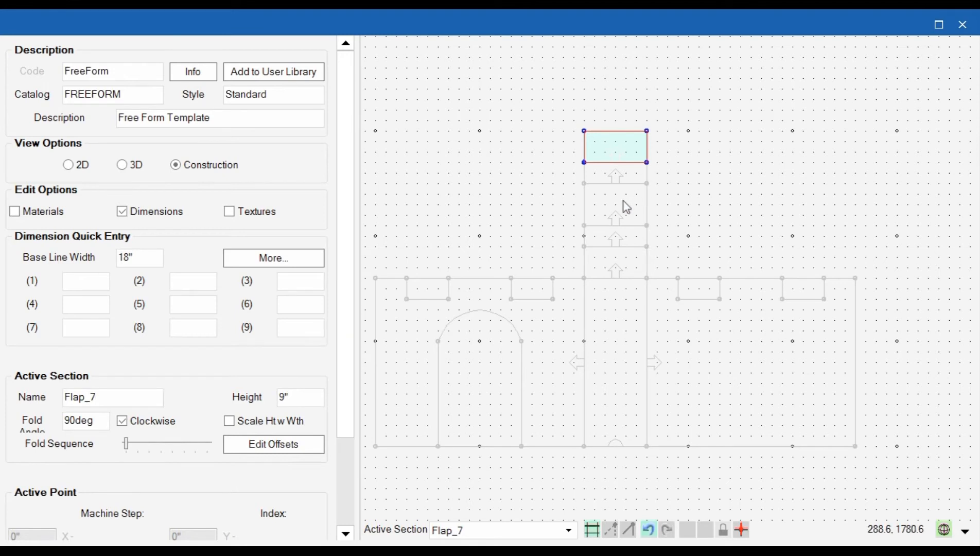
mouse_move(689, 183)
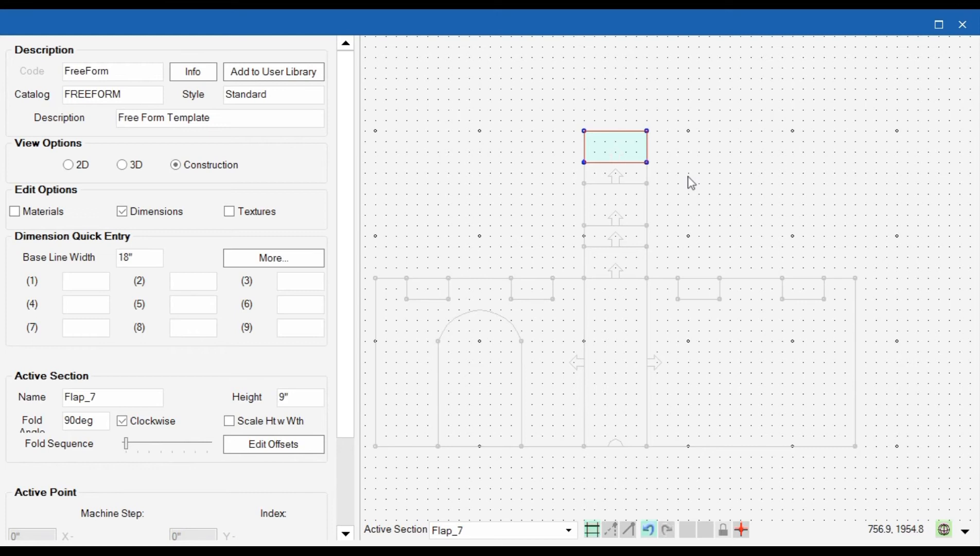
mouse_move(718, 419)
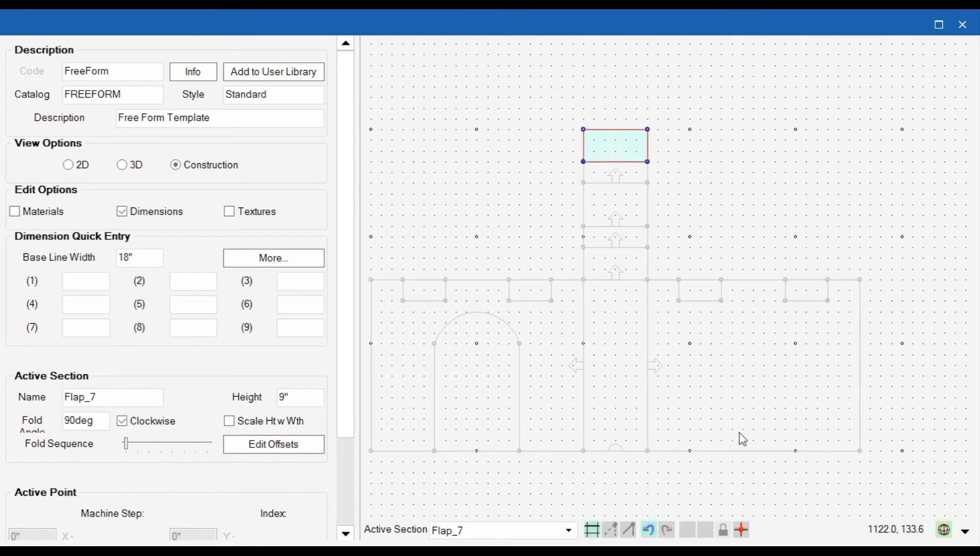
mouse_move(813, 458)
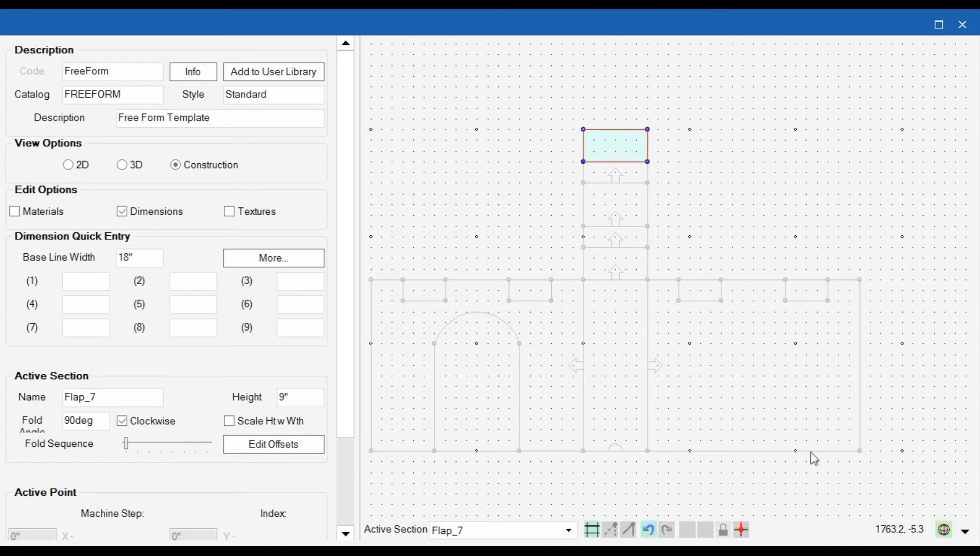
mouse_move(827, 487)
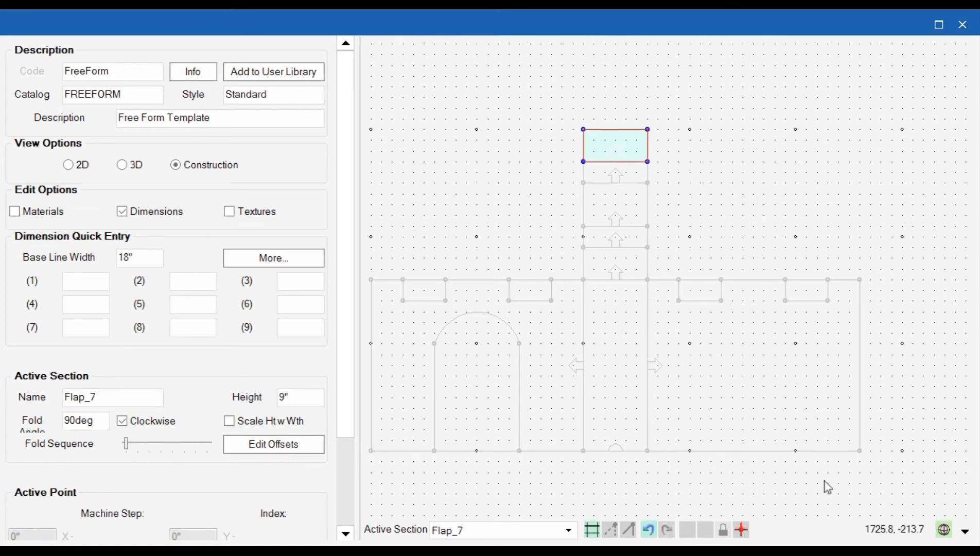
mouse_move(743, 378)
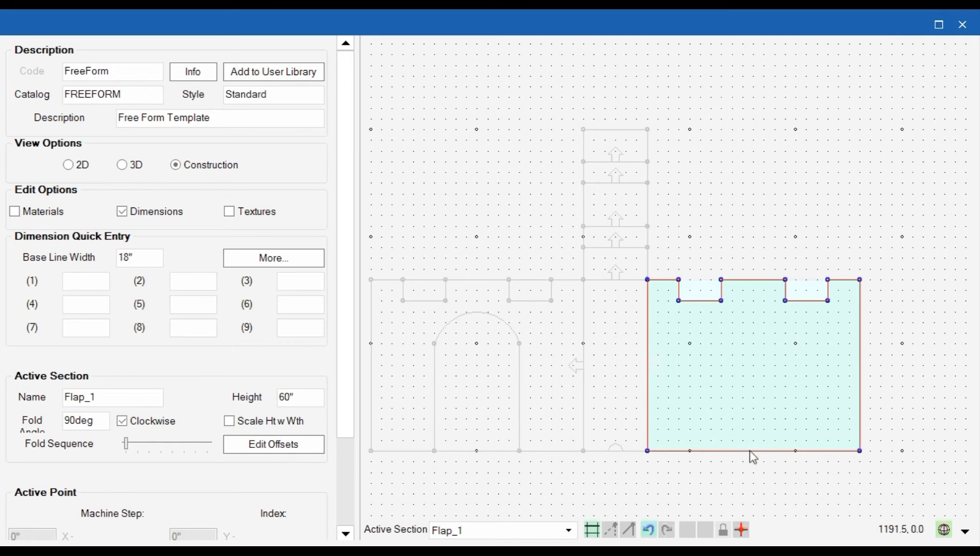
Add an 18-inch flap along the bottom edge of the 60-inch Flap_1 section.
right_click(647, 450)
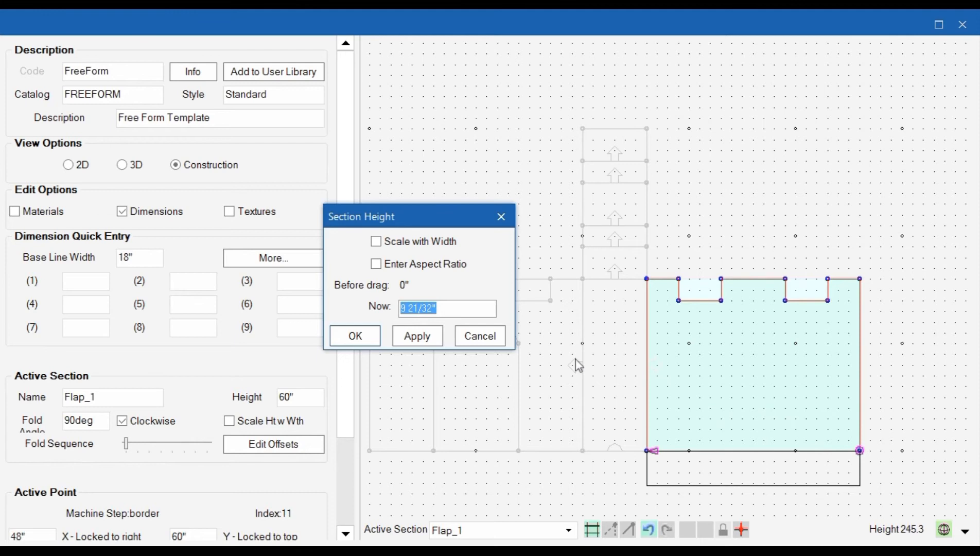
text(18)
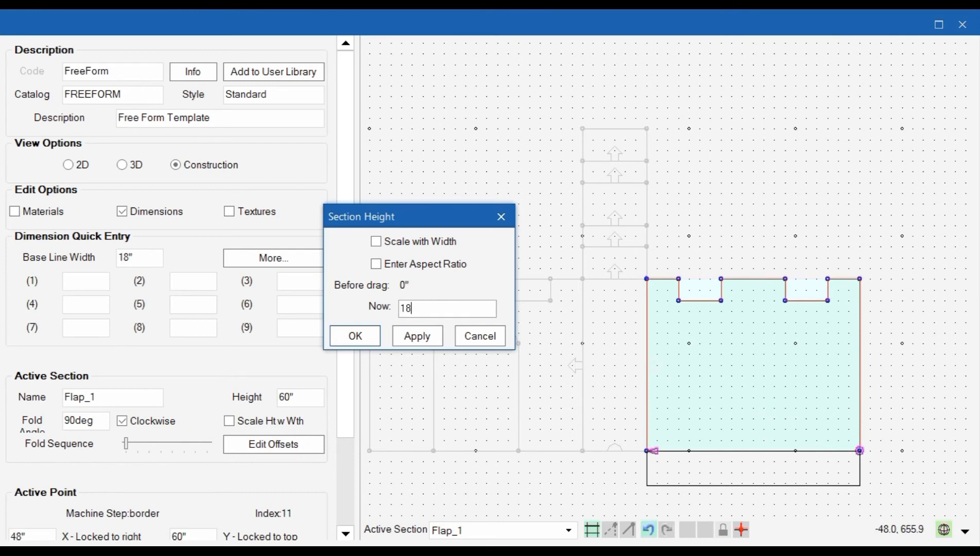
click(354, 336)
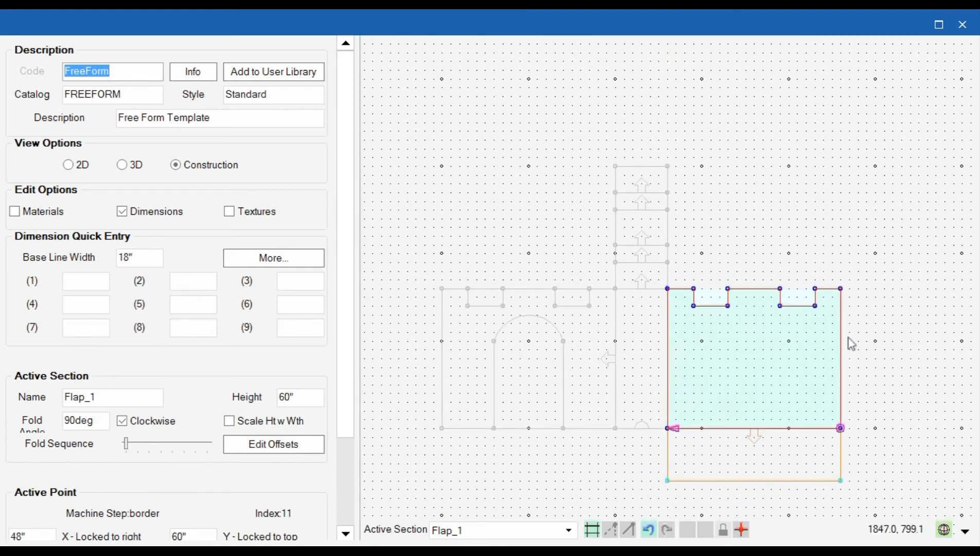
mouse_move(867, 341)
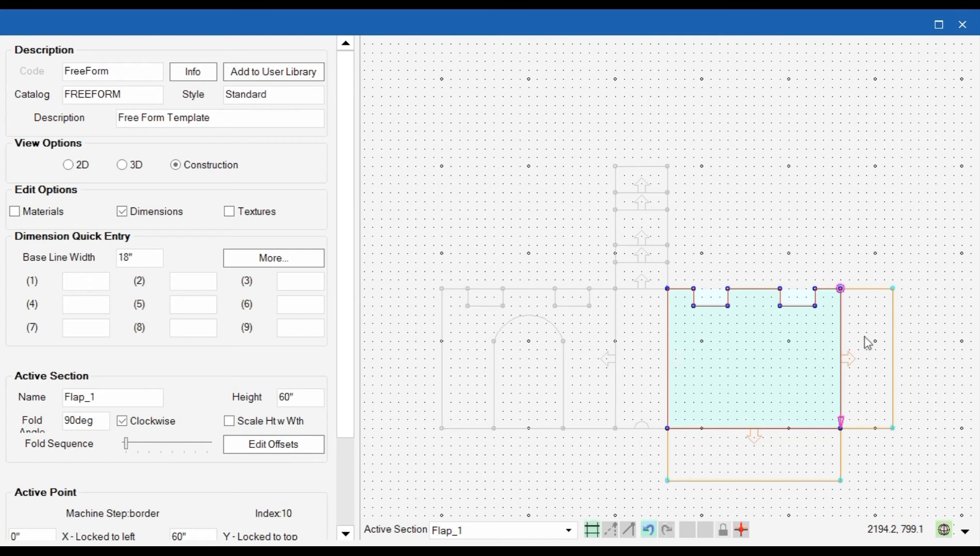
mouse_move(608, 326)
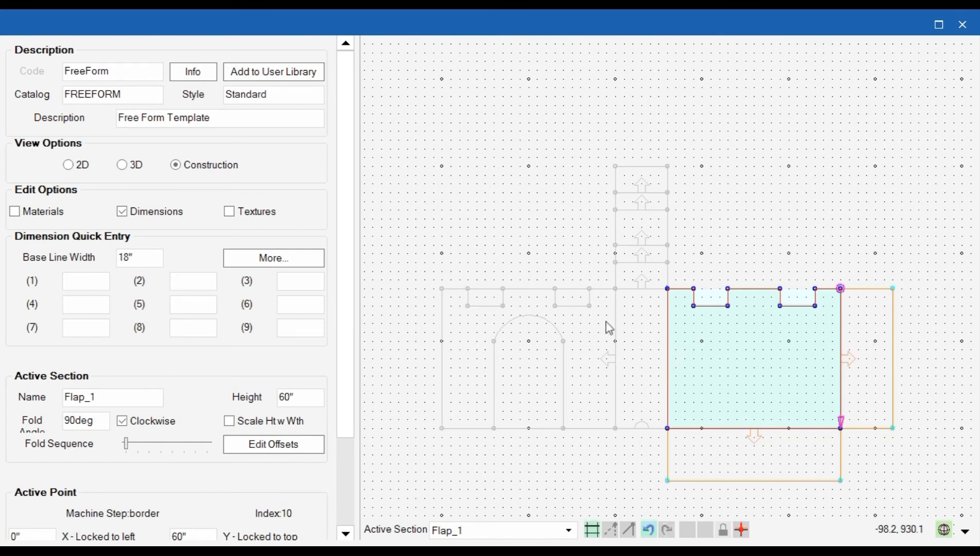
mouse_move(867, 344)
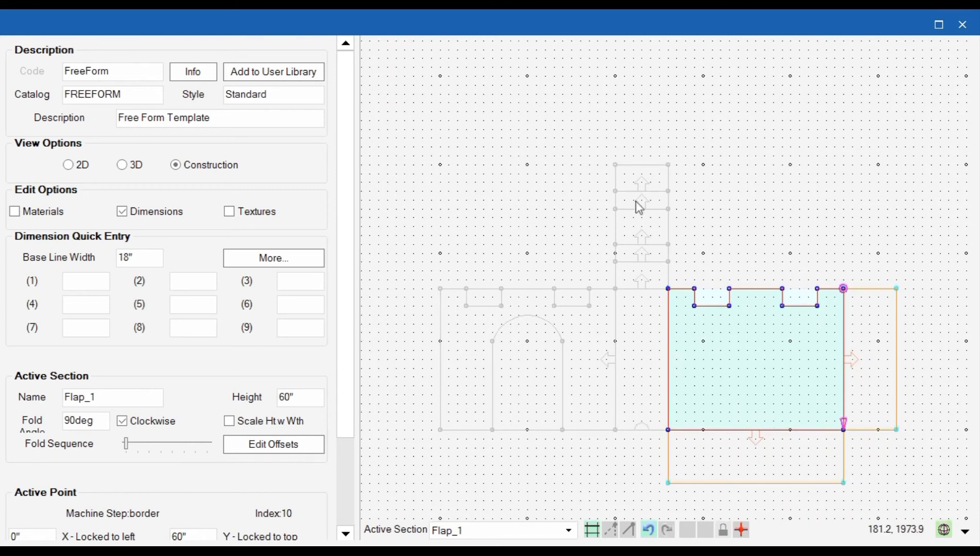
mouse_move(658, 185)
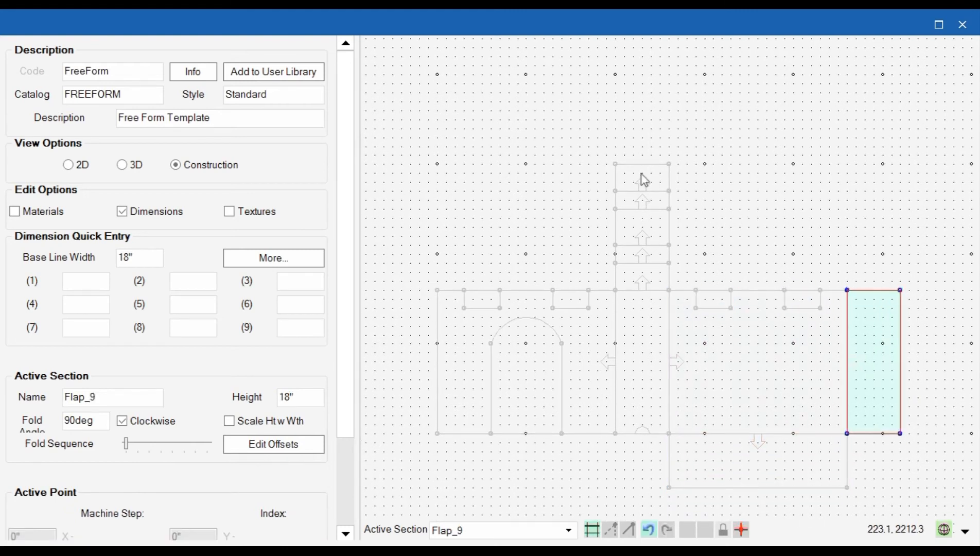
Add a 2-inch glue flap along the top edge of Flap_7.
click(641, 178)
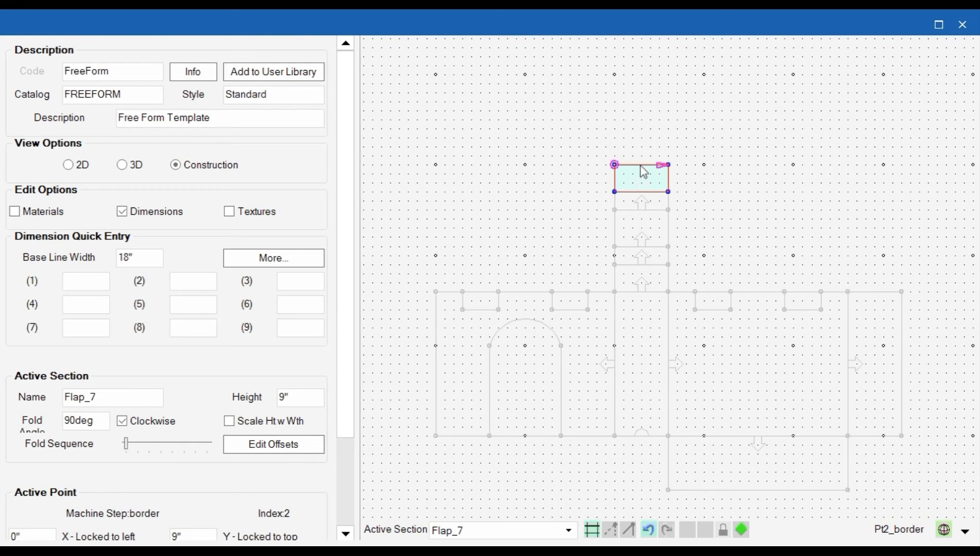
right_click(641, 172)
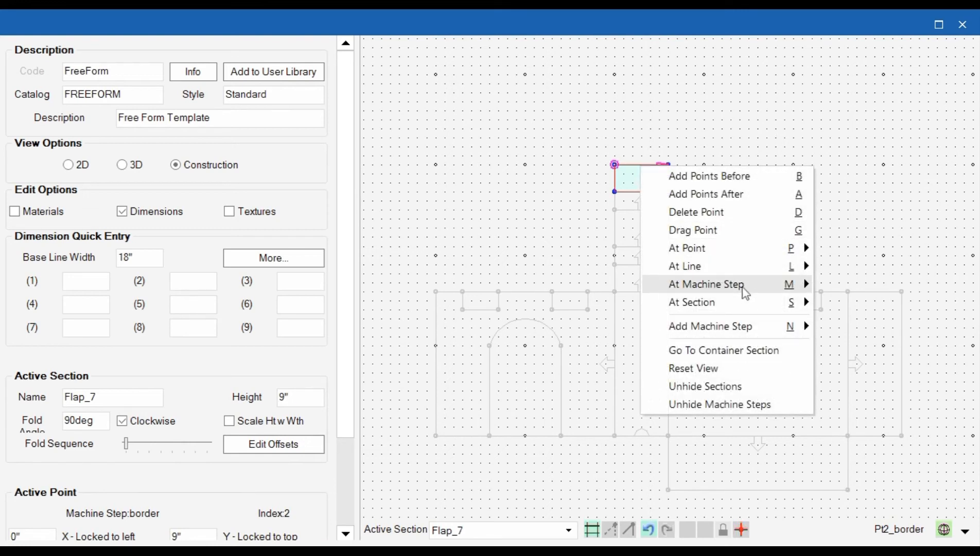
mouse_move(709, 325)
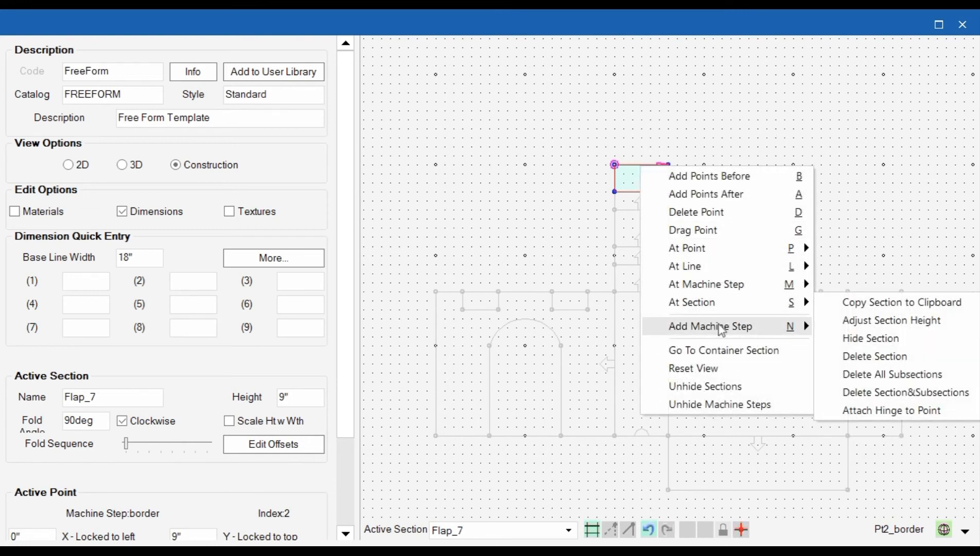
mouse_move(685, 266)
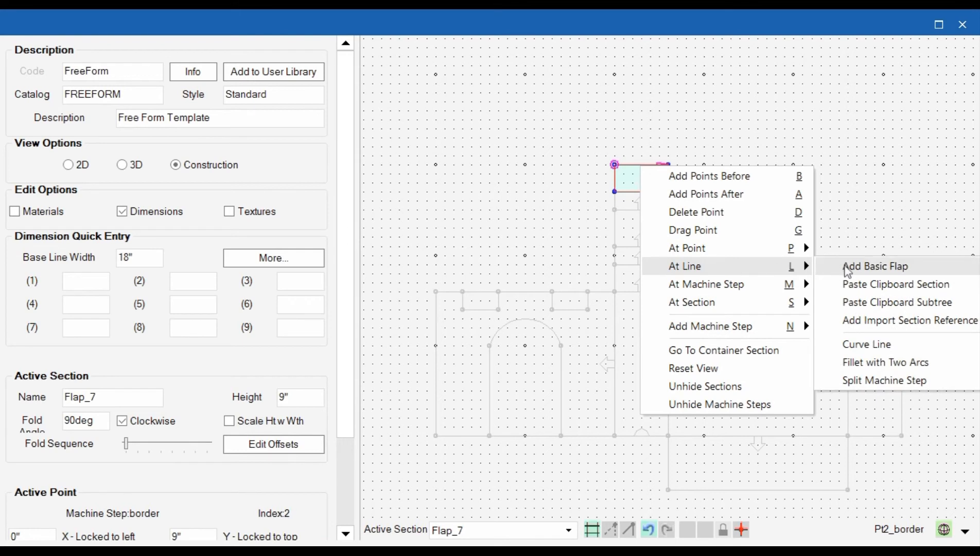
click(874, 266)
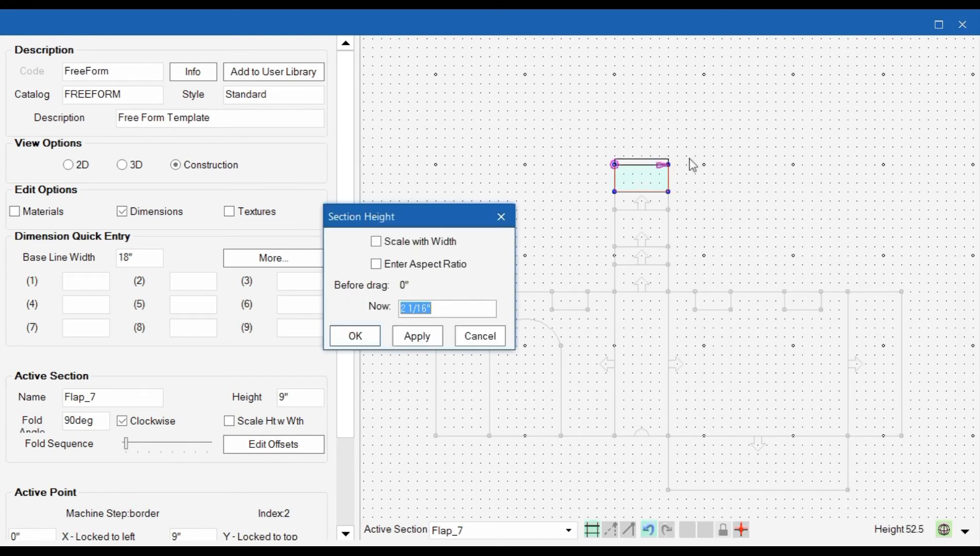
text(2)
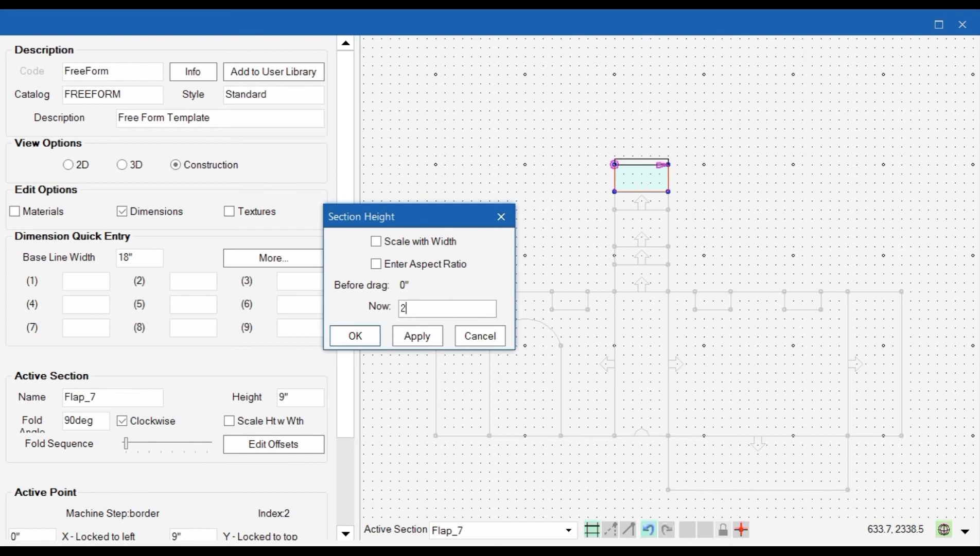
click(354, 335)
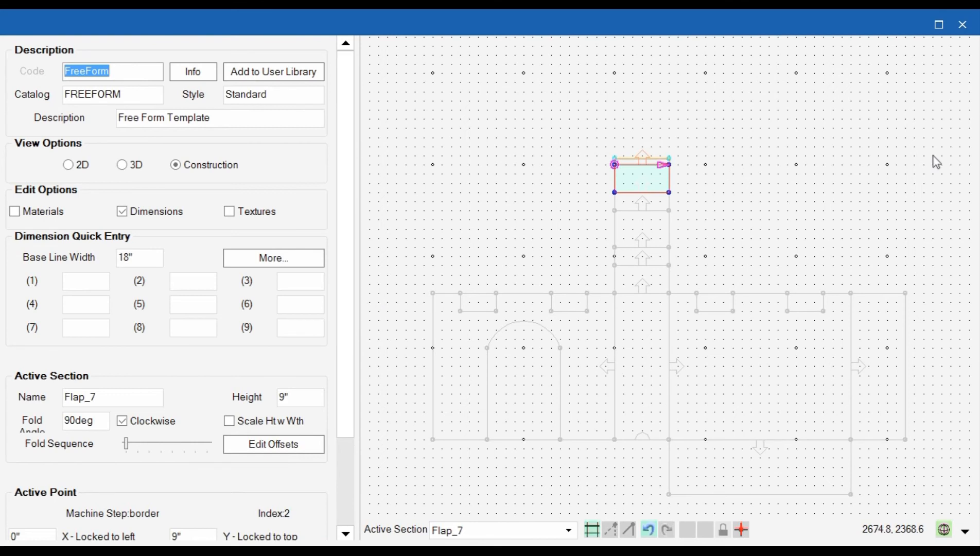
mouse_move(779, 165)
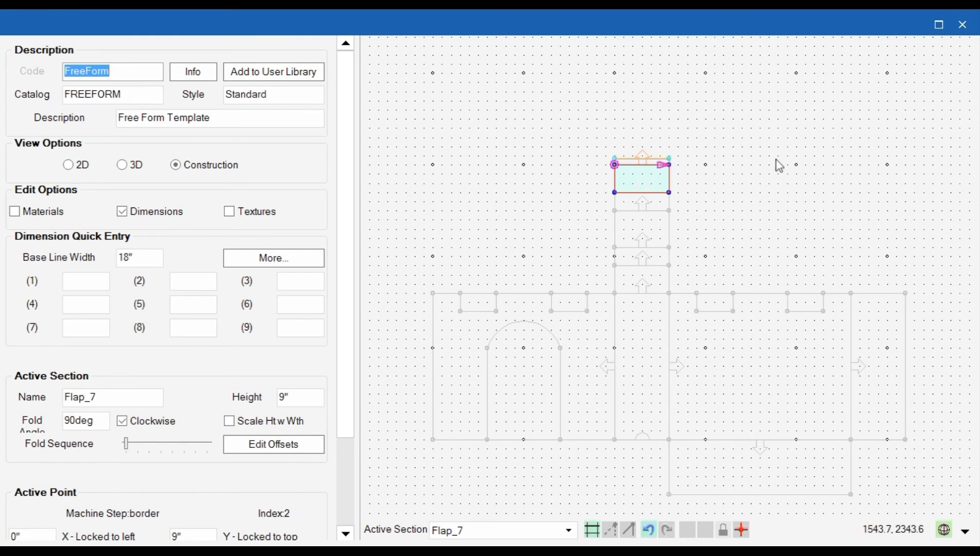
mouse_move(625, 168)
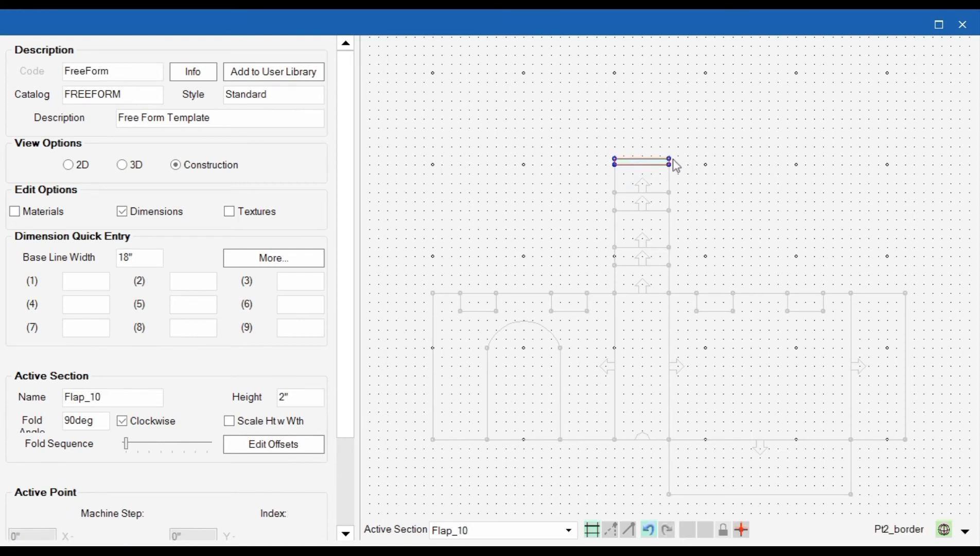
Chamfer the glue flap's top-right corner by 2 inches.
click(668, 160)
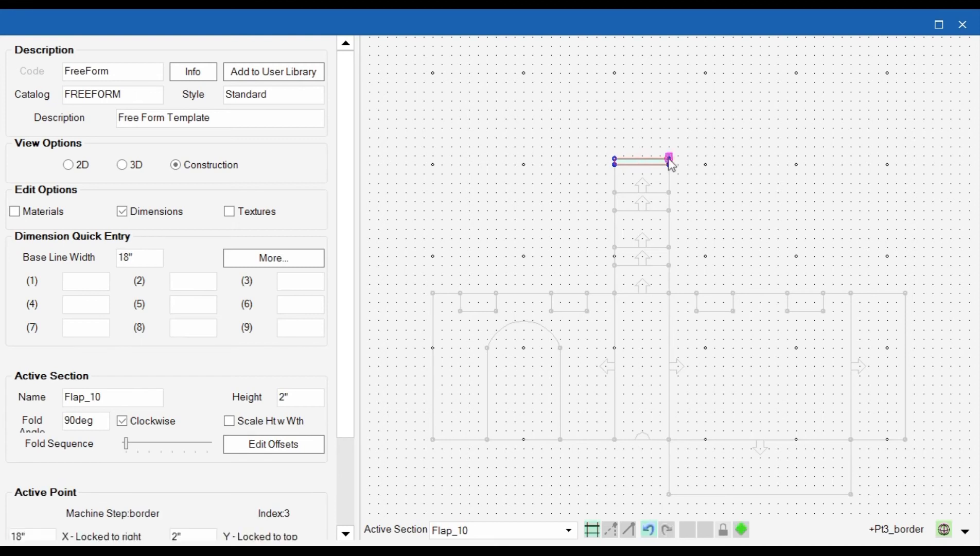
right_click(669, 156)
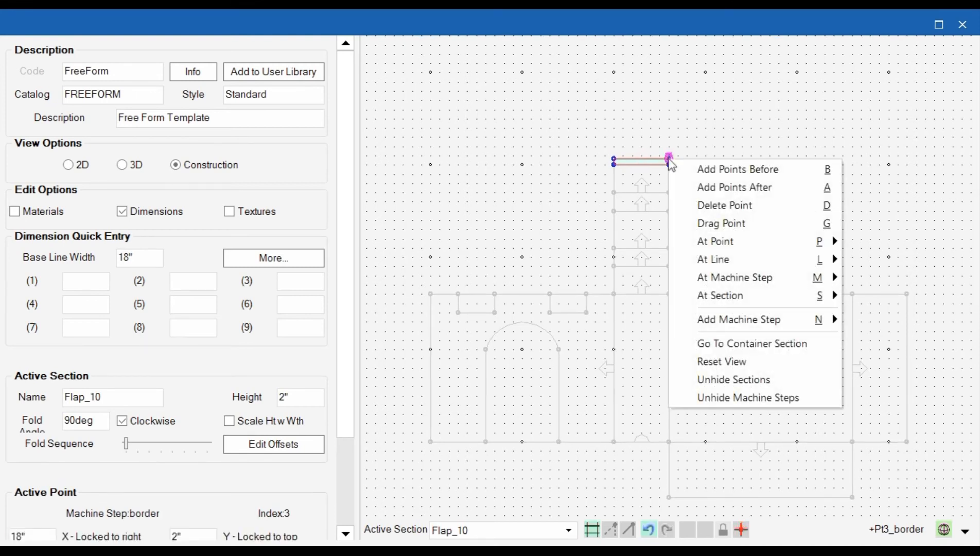
mouse_move(715, 241)
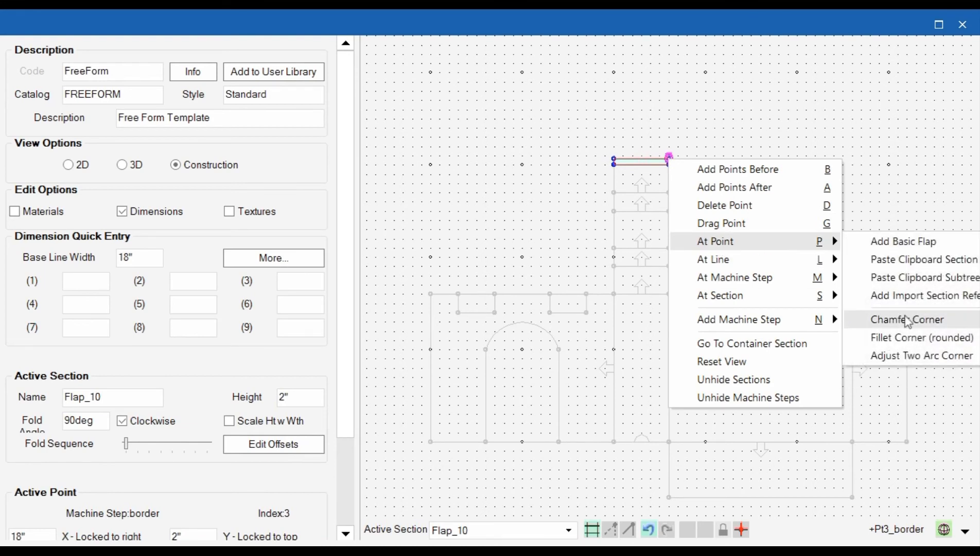
click(905, 319)
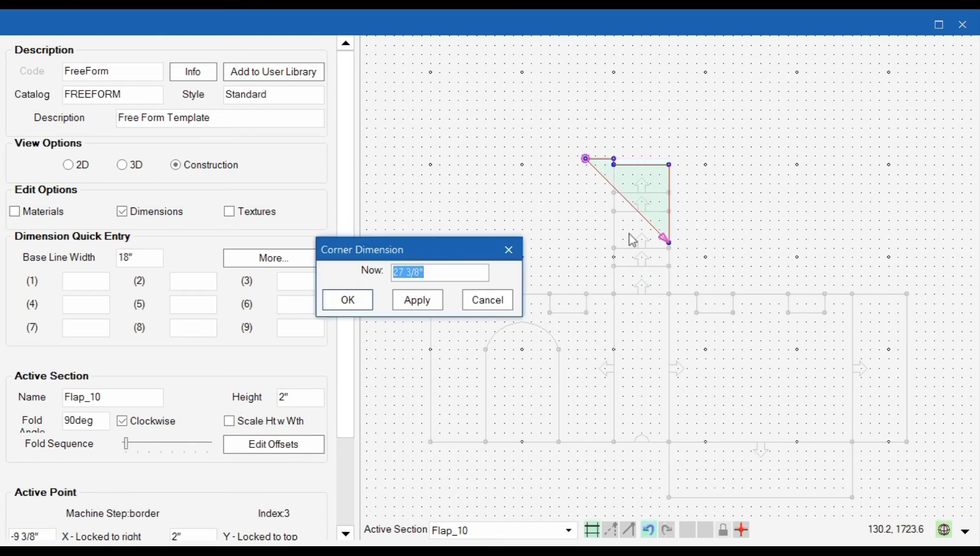
text(2)
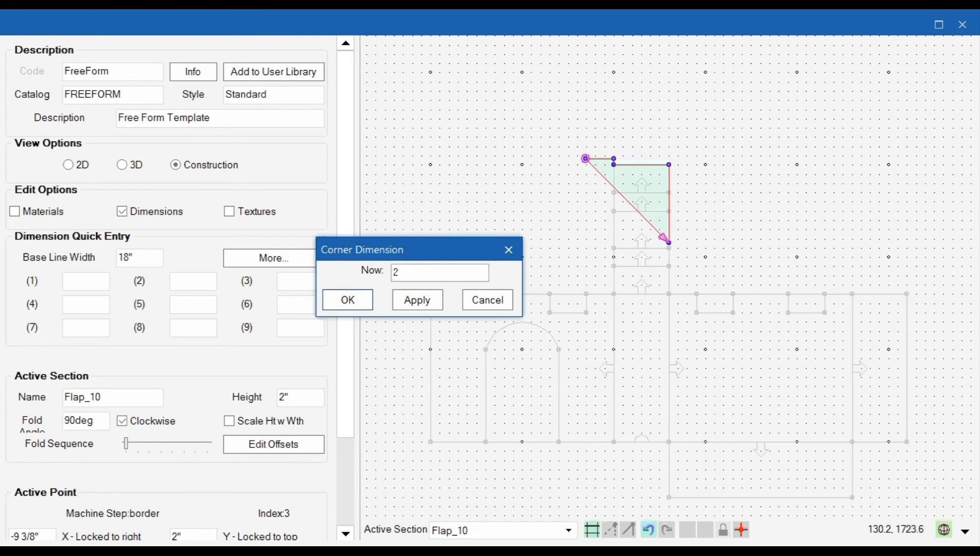
click(346, 300)
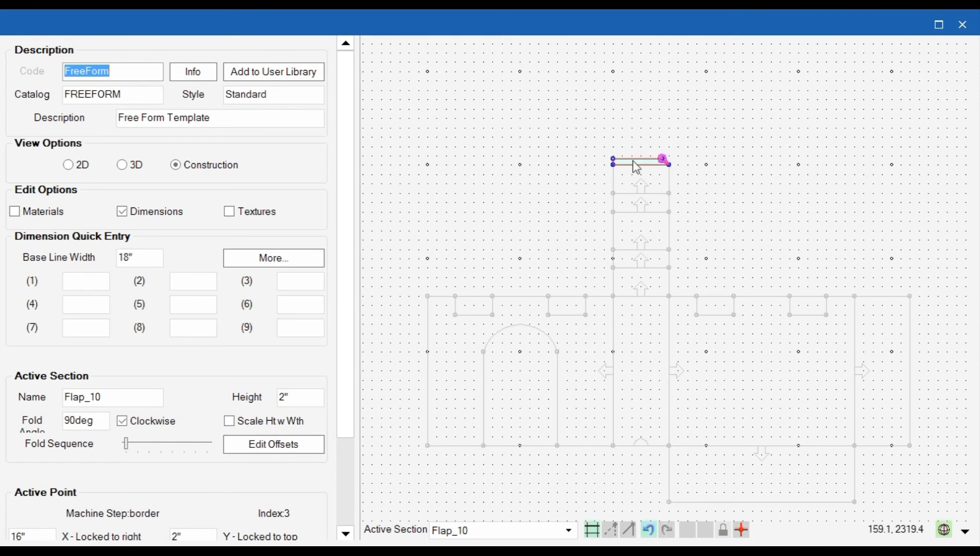
mouse_move(635, 168)
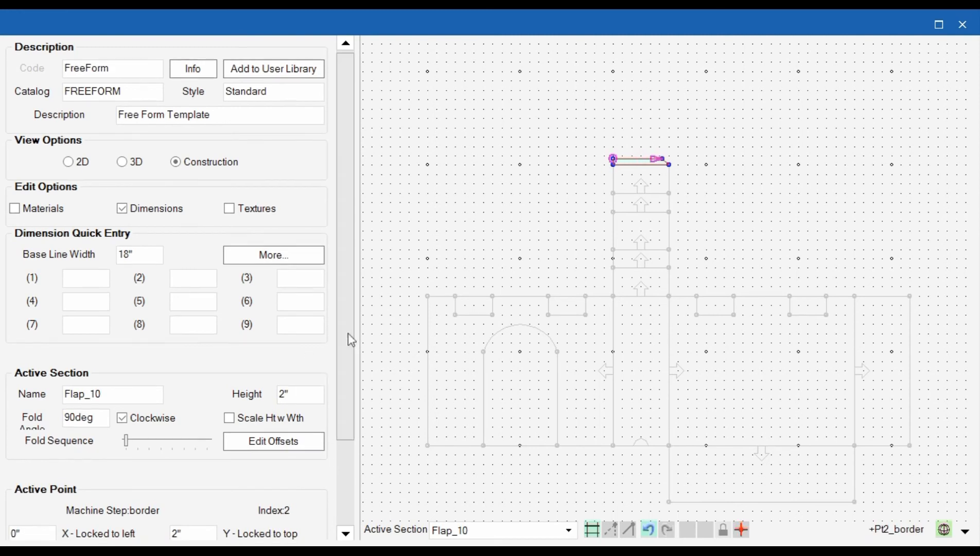
Set the glue flap's top-left point X offset to 2 inches so both ends taper.
scroll(down, 3)
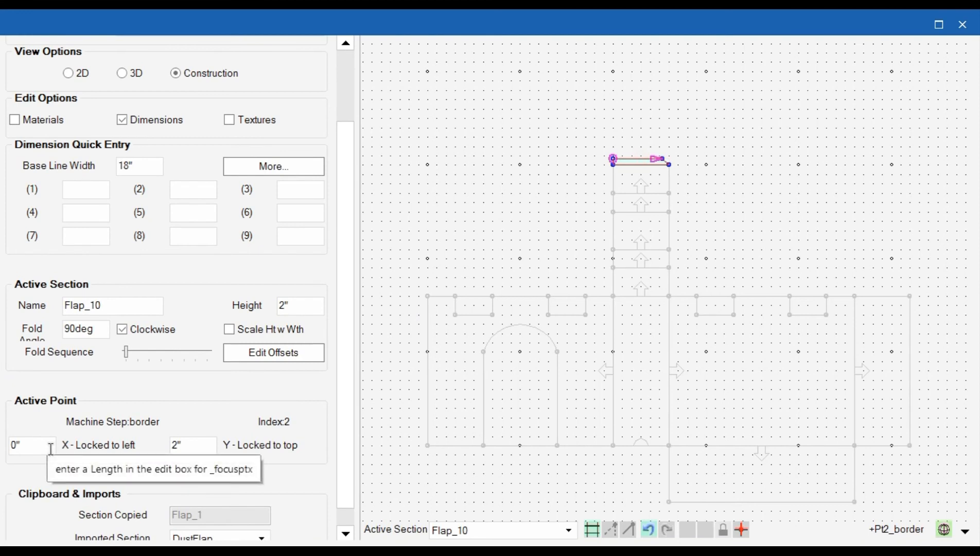
mouse_move(63, 455)
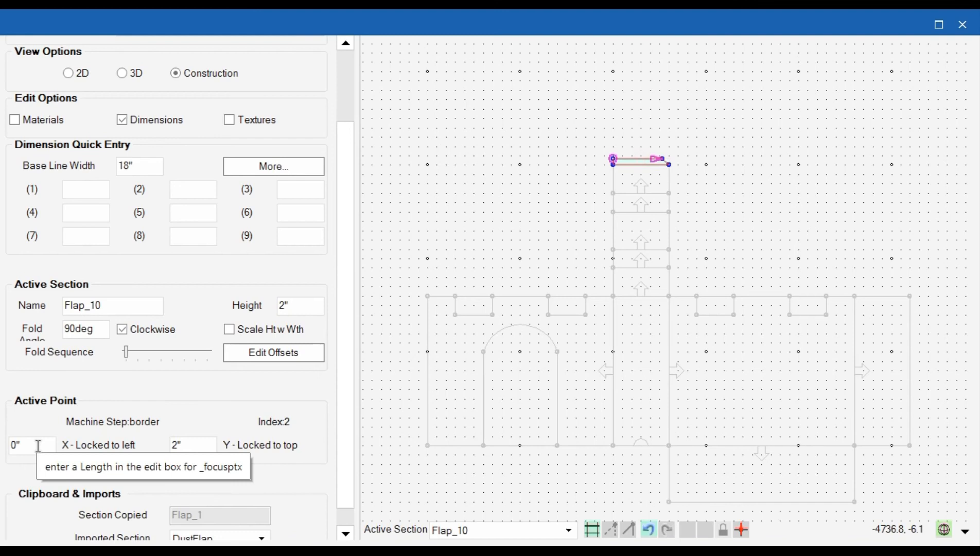
click(32, 444)
text(2)
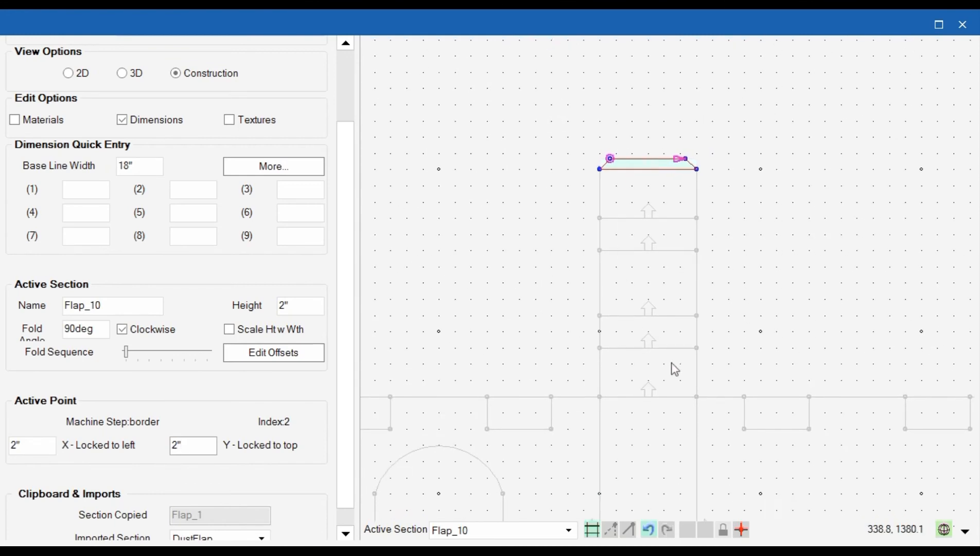
mouse_move(640, 167)
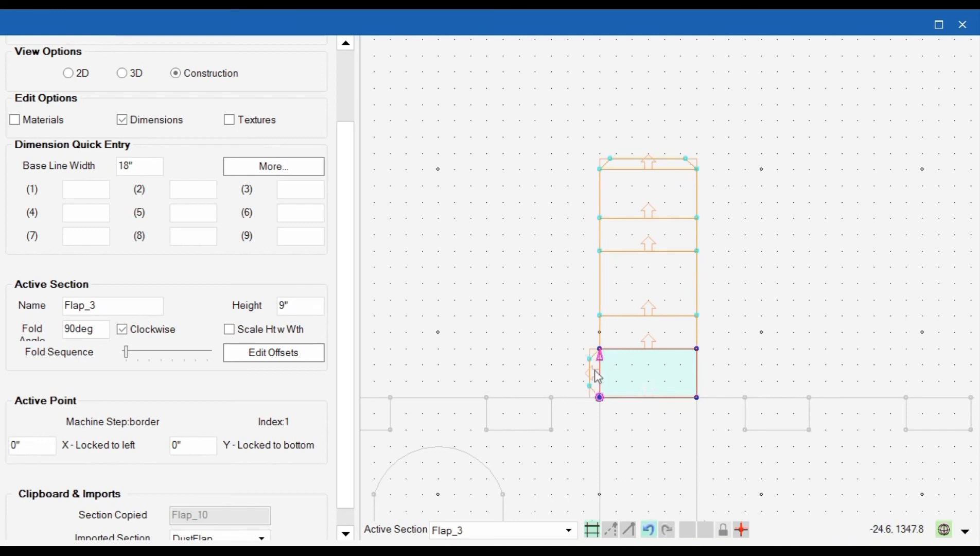
click(696, 348)
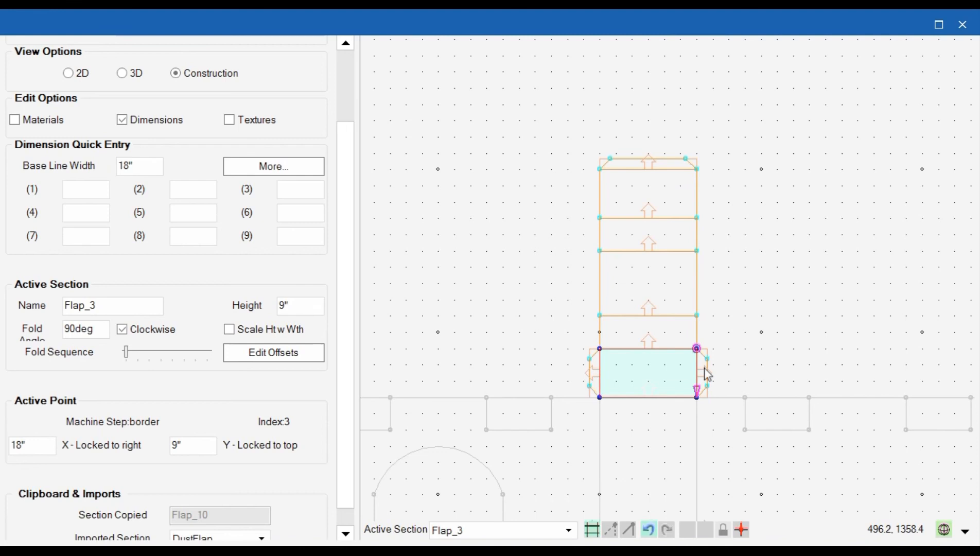
mouse_move(706, 374)
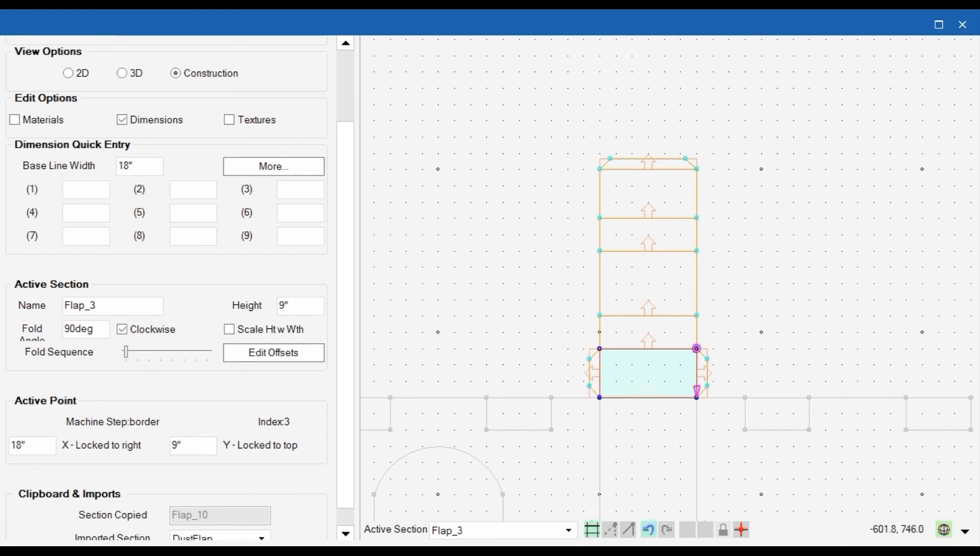